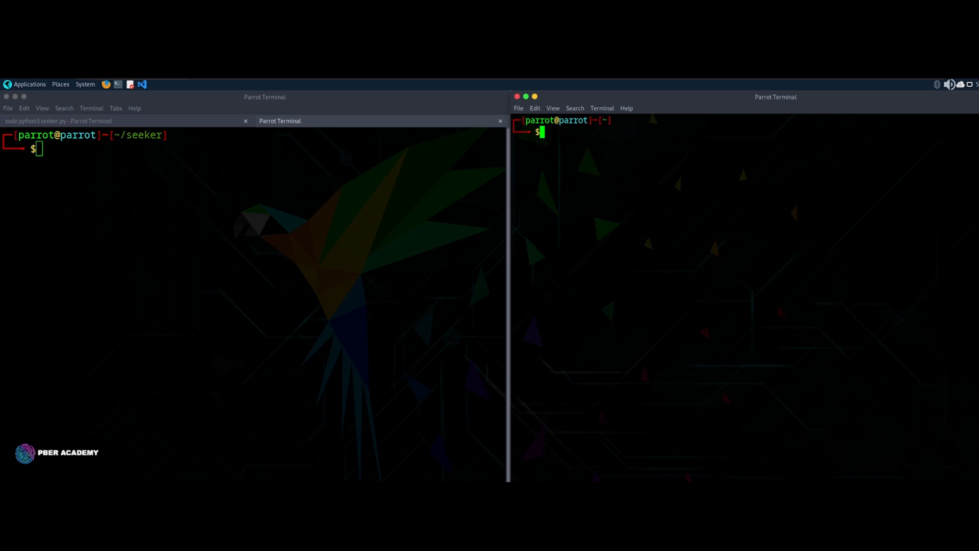
mouse_move(351, 277)
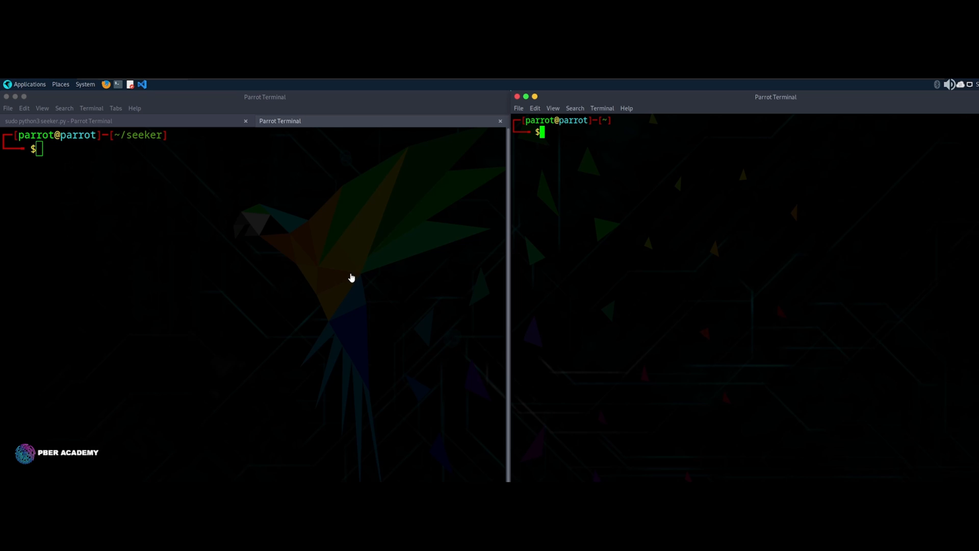
mouse_move(350, 264)
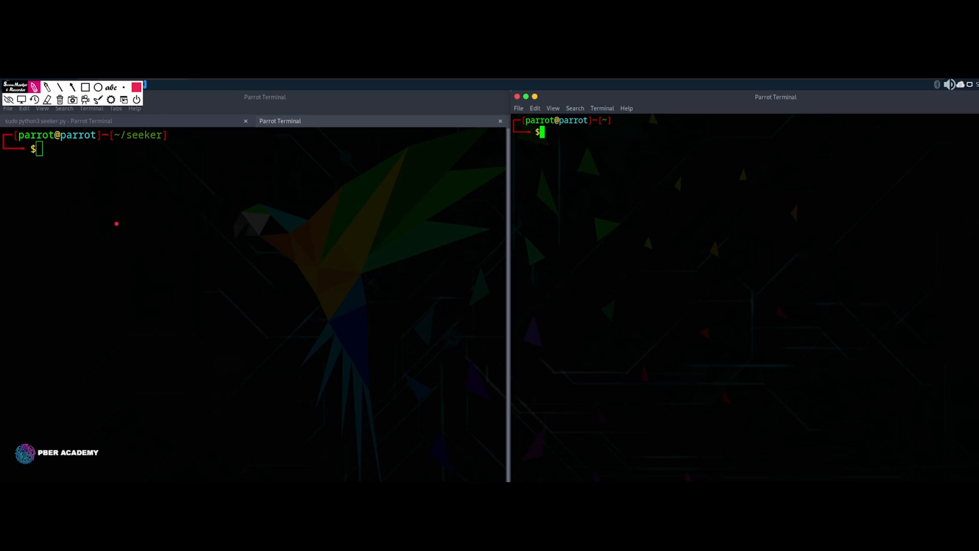
mouse_move(88, 218)
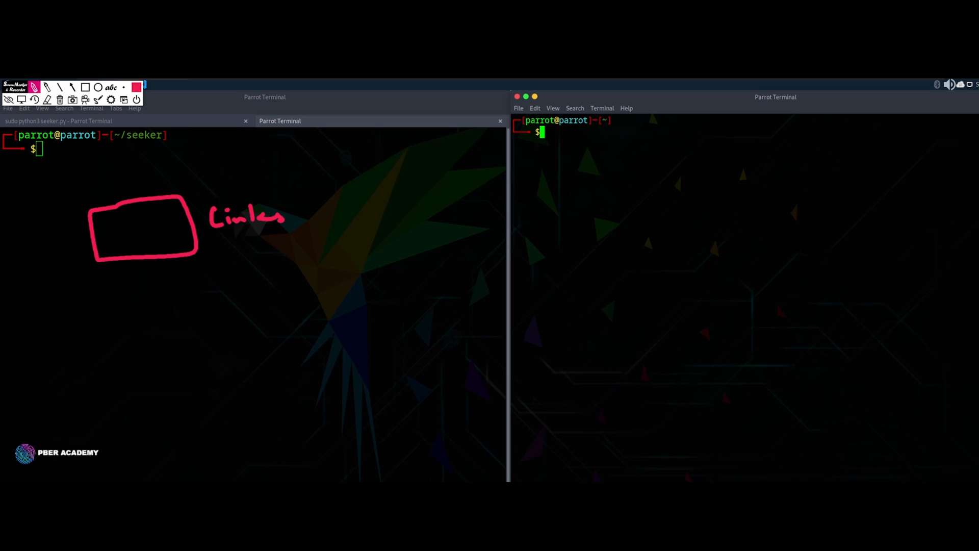
Write the Seeker label under Links and draw a red line from Links toward the upper right
click(214, 244)
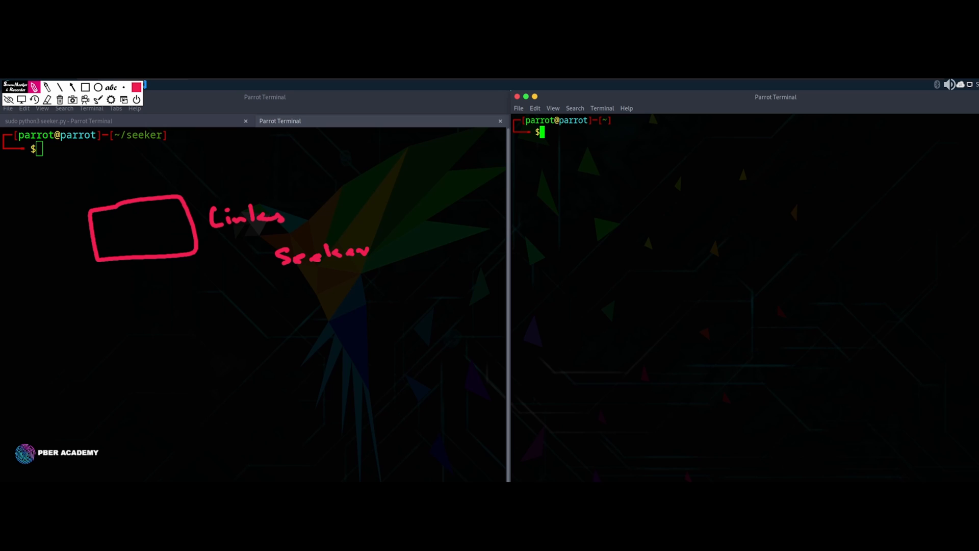
click(227, 271)
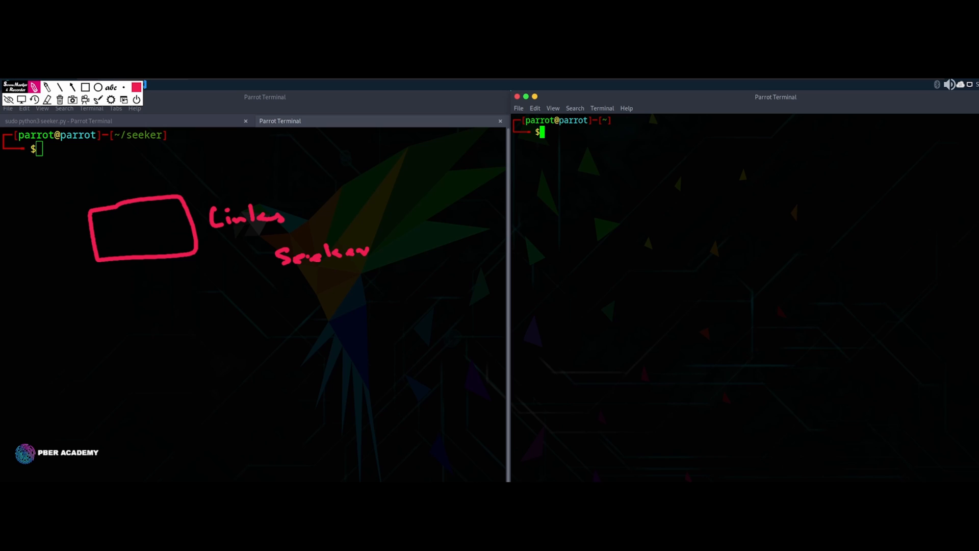
drag(308, 214, 347, 192)
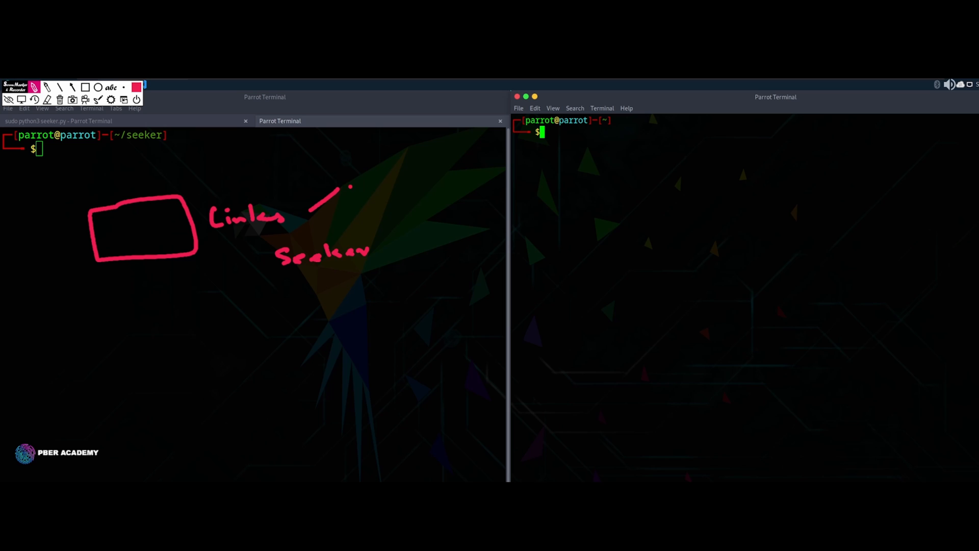
drag(350, 188, 384, 175)
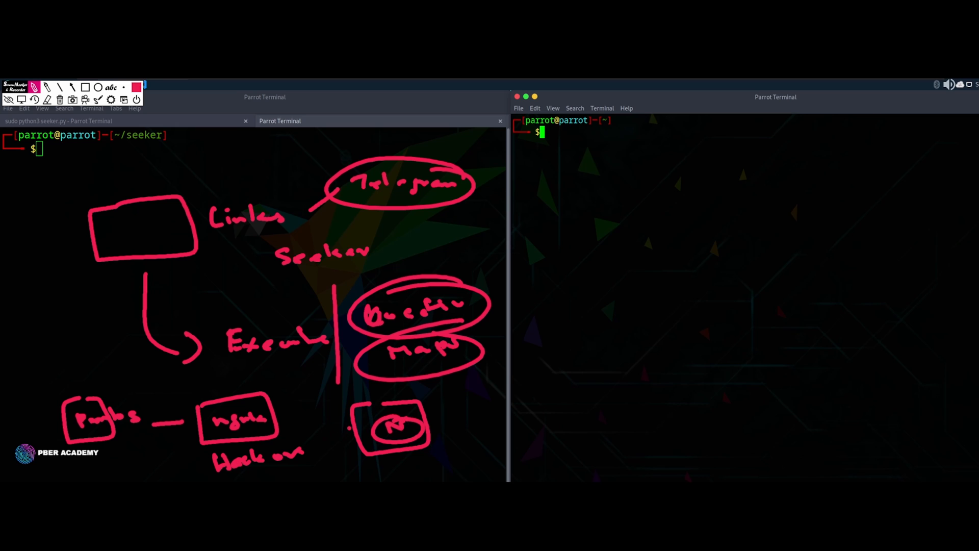
Add to the red sketch near the lower boxed steps of the diagram
click(284, 418)
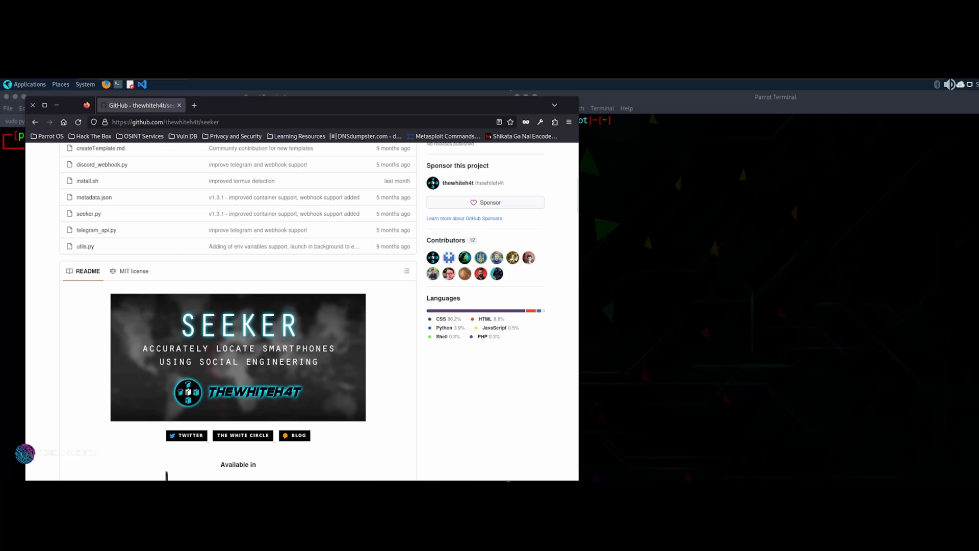
mouse_move(279, 246)
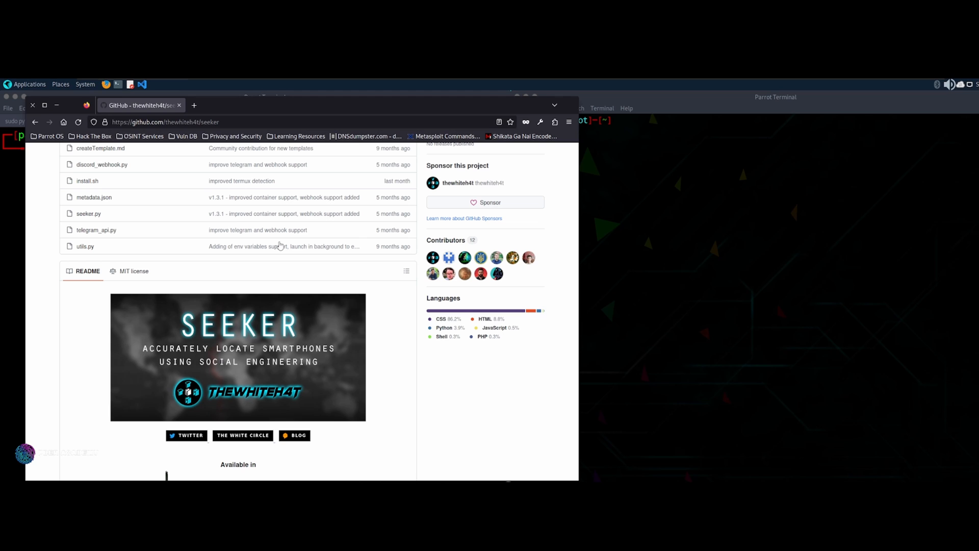
mouse_move(400, 342)
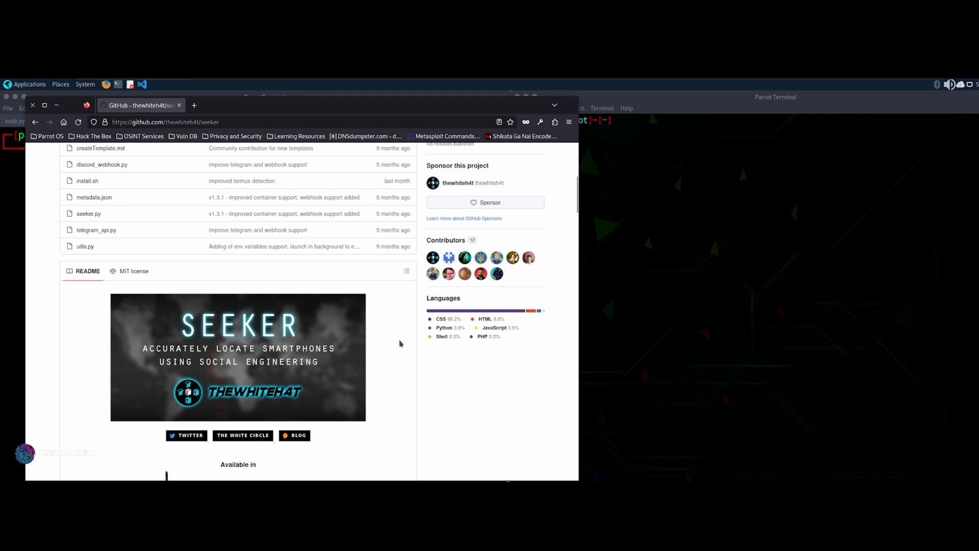
Reveal the seeker repository's HTTPS clone URL and Download ZIP options via the Code menu
click(395, 231)
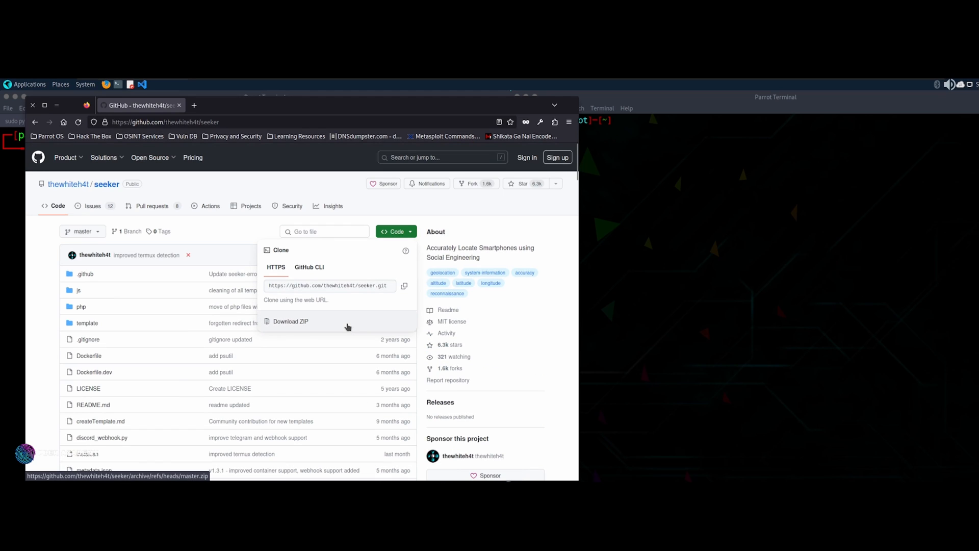
mouse_move(235, 136)
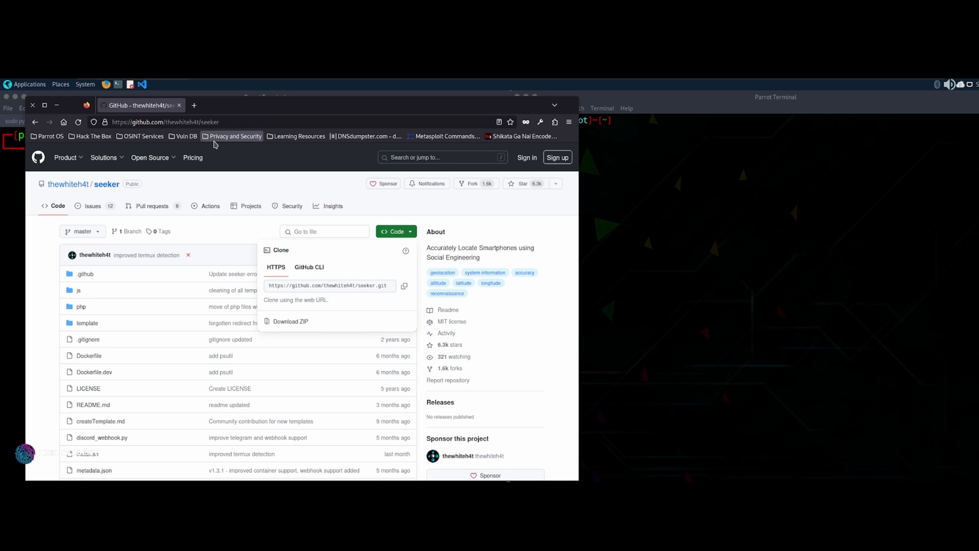
mouse_move(396, 246)
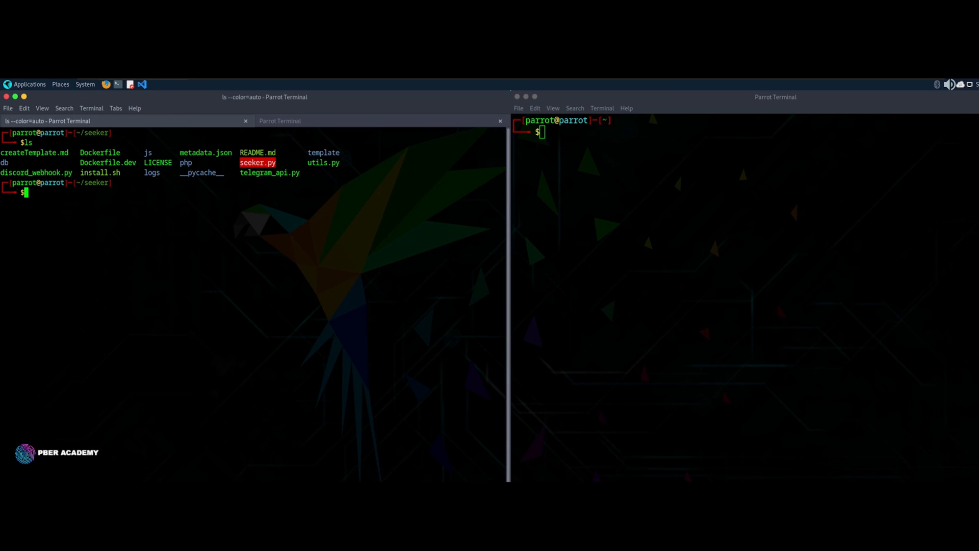
Make seeker.py and install.sh executable with sudo chmod +x
text(sudo)
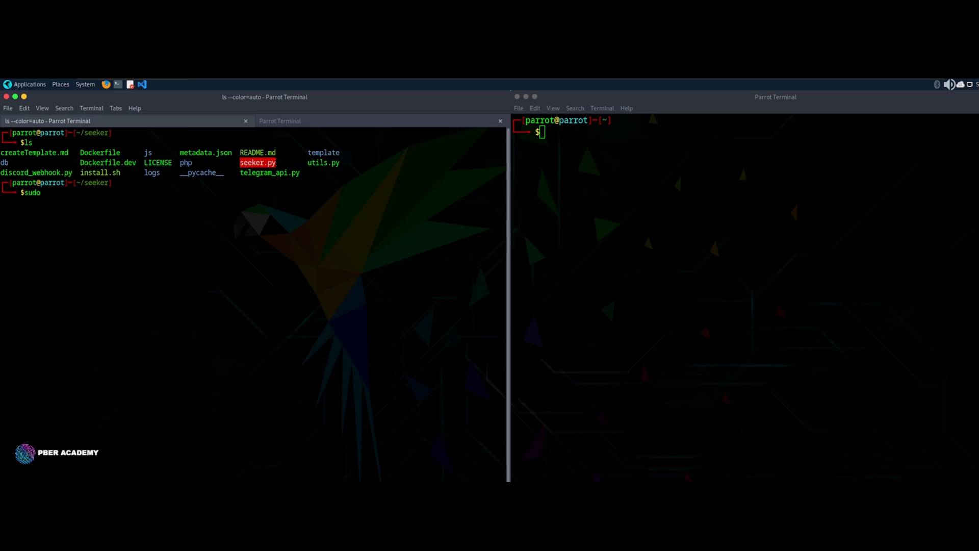
text(chmod)
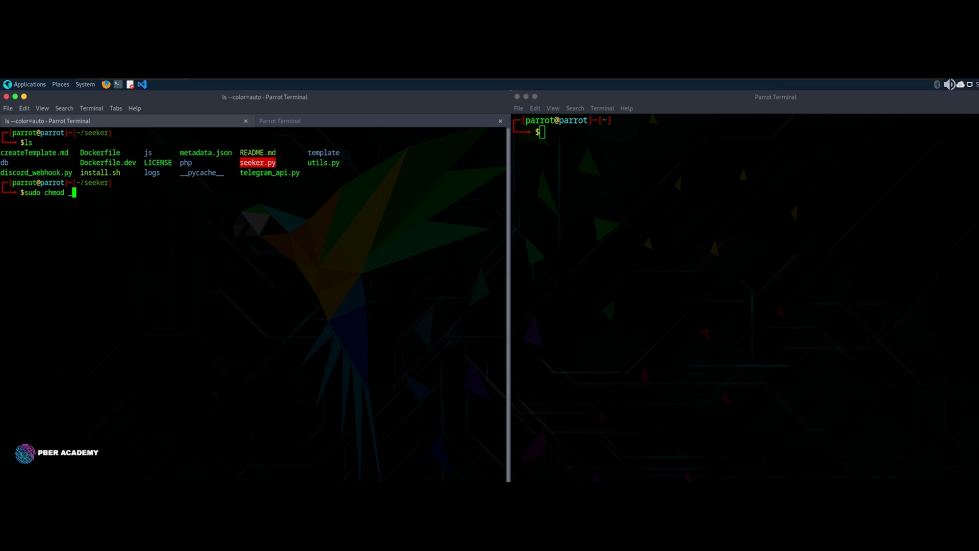
text(+x)
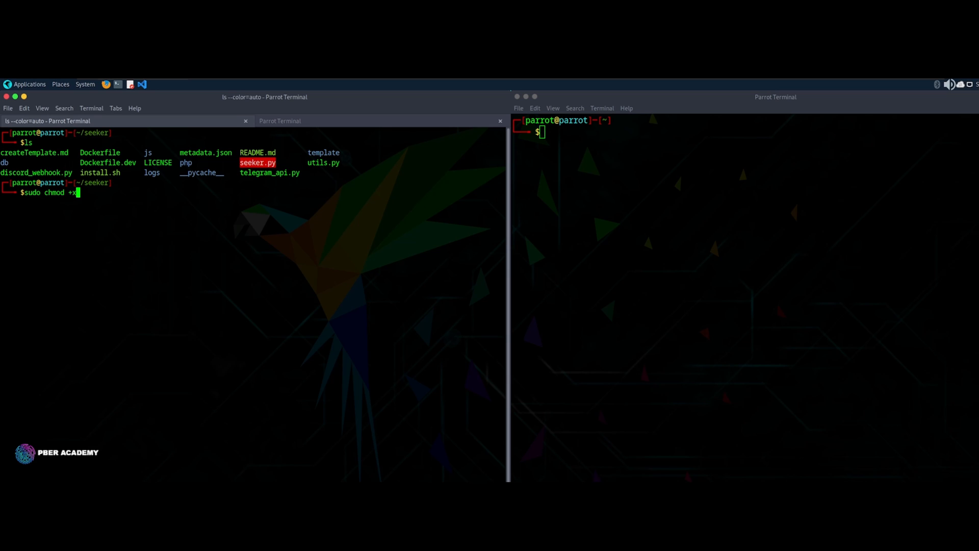
key(Return)
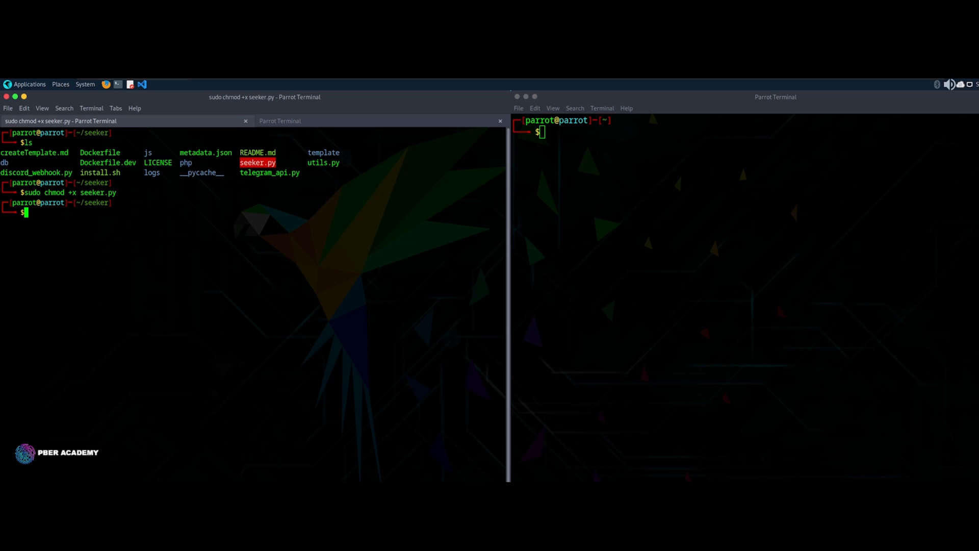
text(sudo chmod)
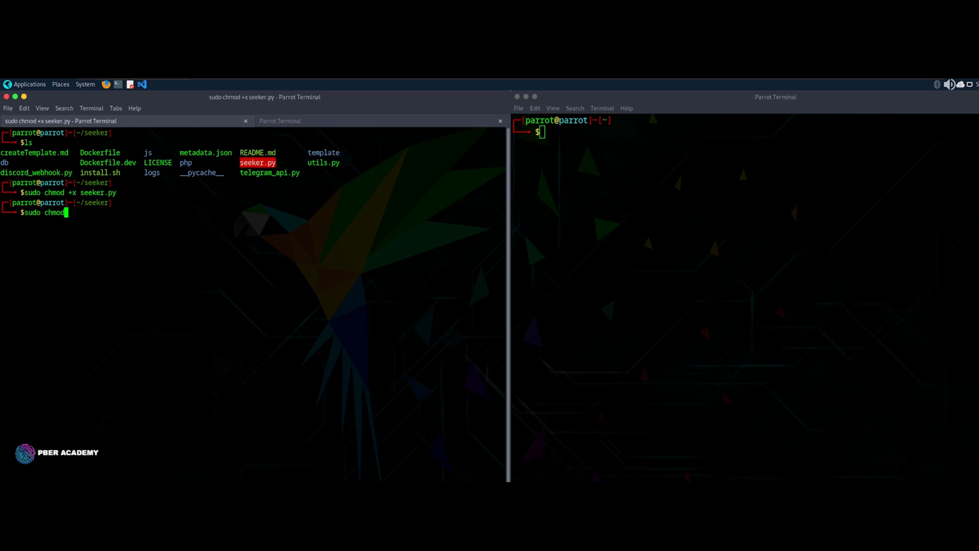
text(+x)
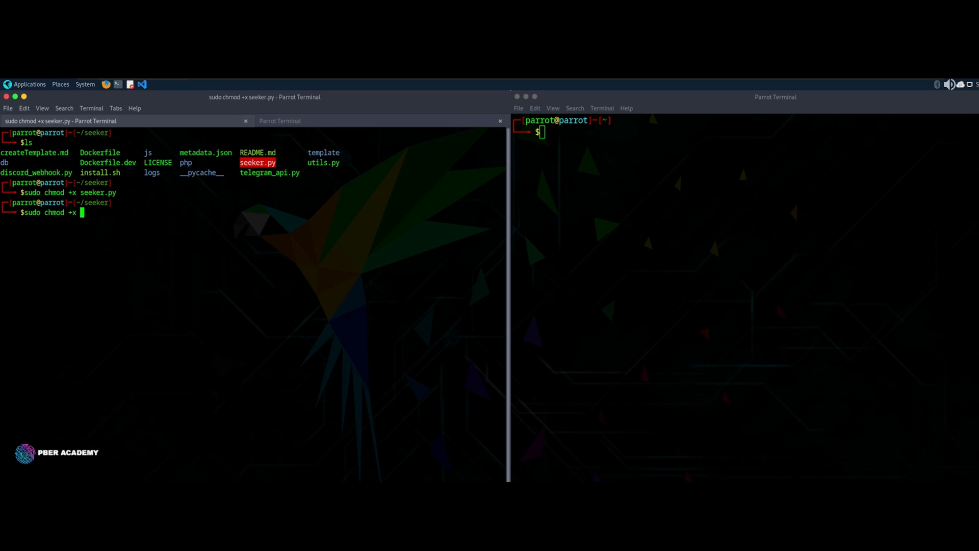
key(Return)
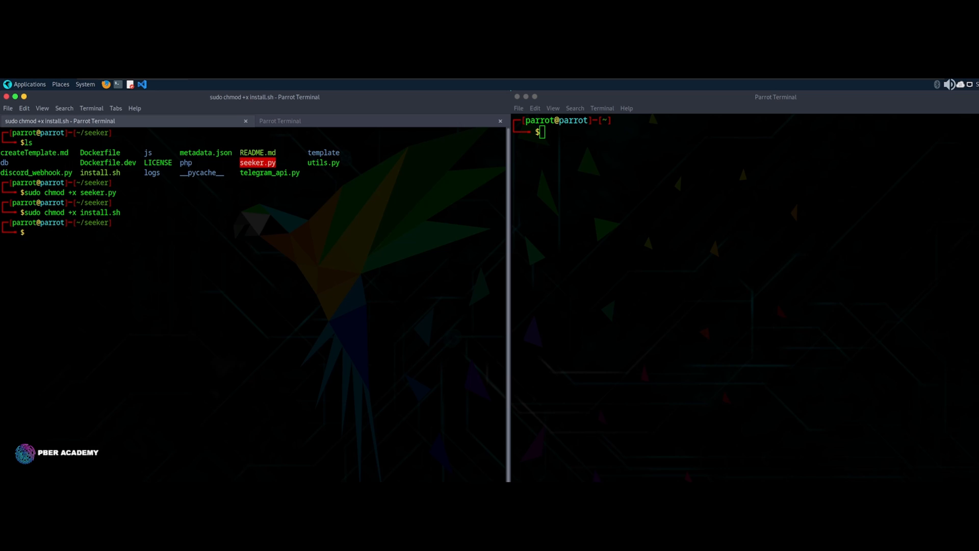
Run sudo ./install.sh to install Seeker's dependencies, then start clearing the screen
text(sudo)
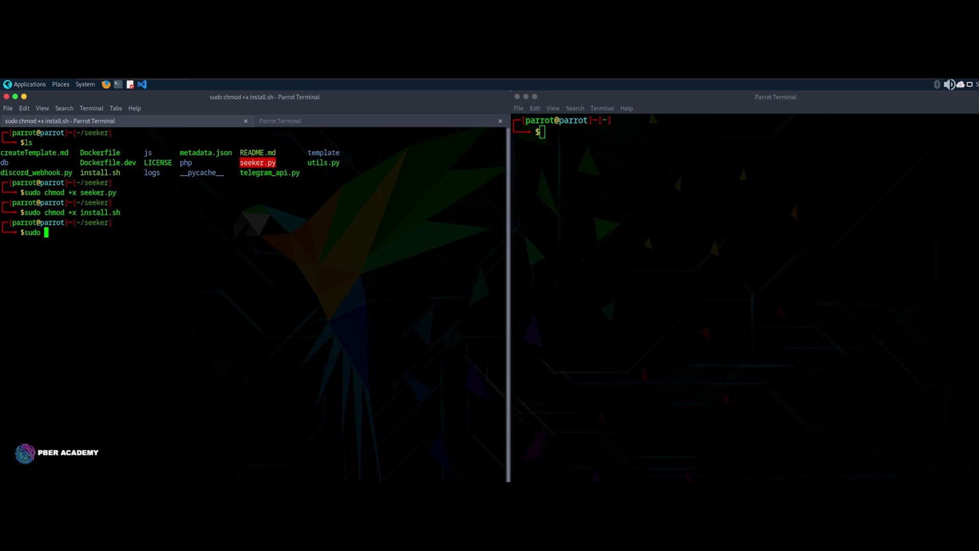
text(./install.sh)
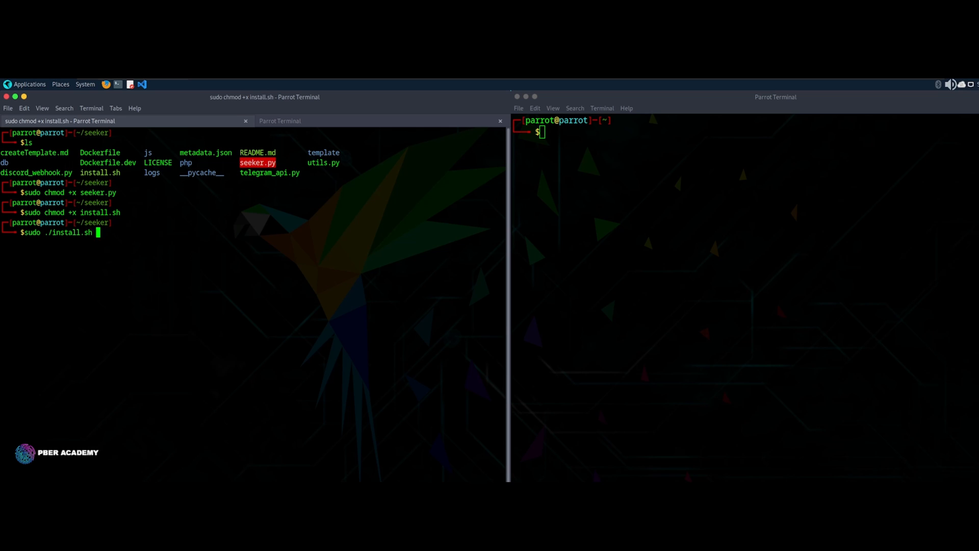
key(Return)
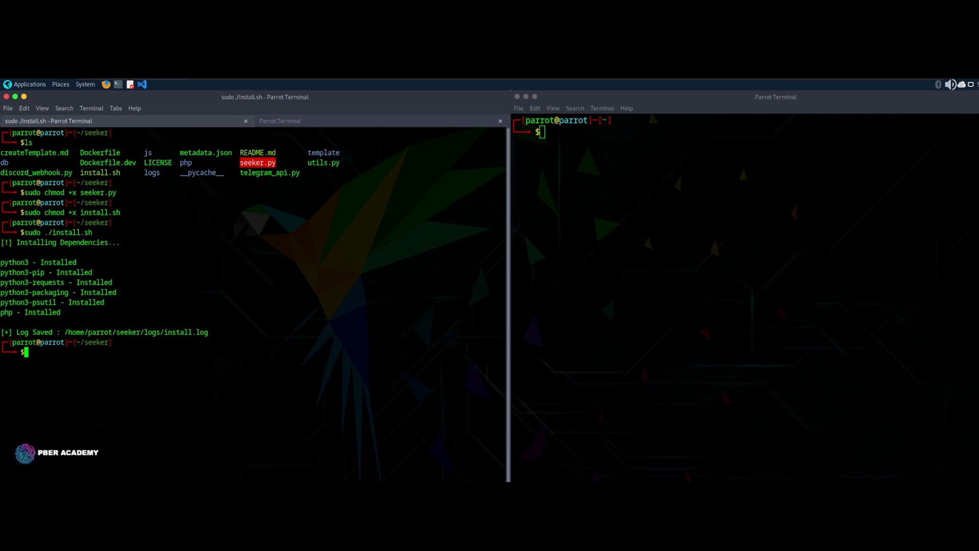
text(c)
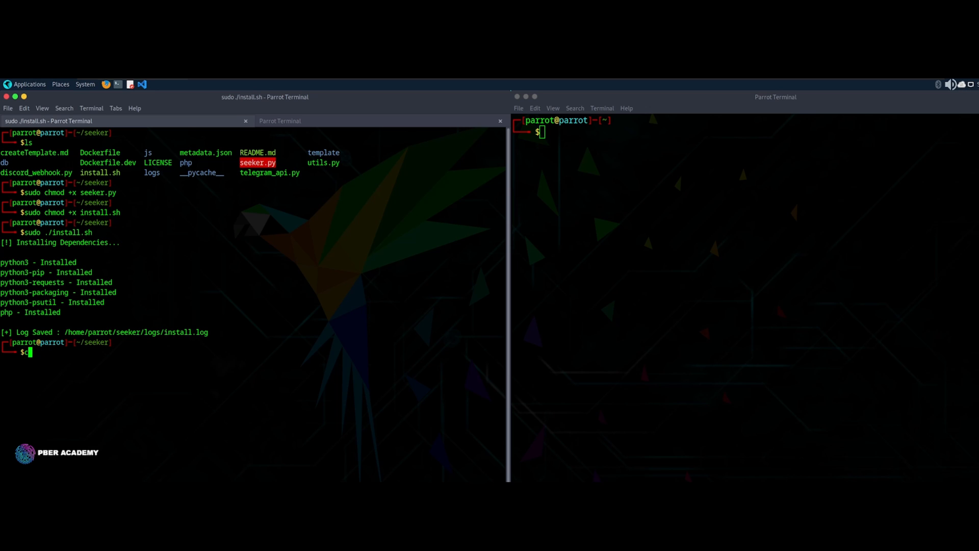
key(BackSpace)
text(sudo pyth)
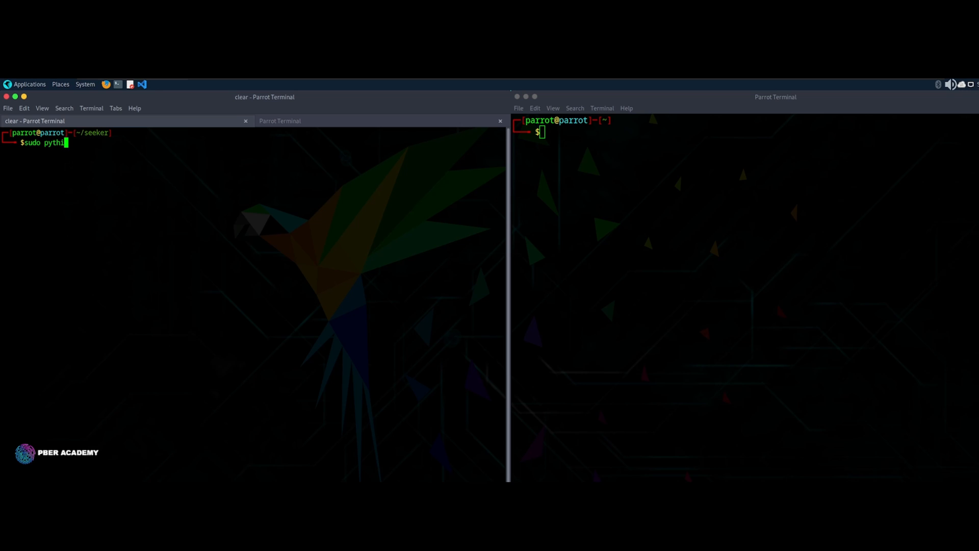
Run sudo python3 seeker.py and choose template 5 (Zoom) so the PHP server waits on port 8080
text(on3)
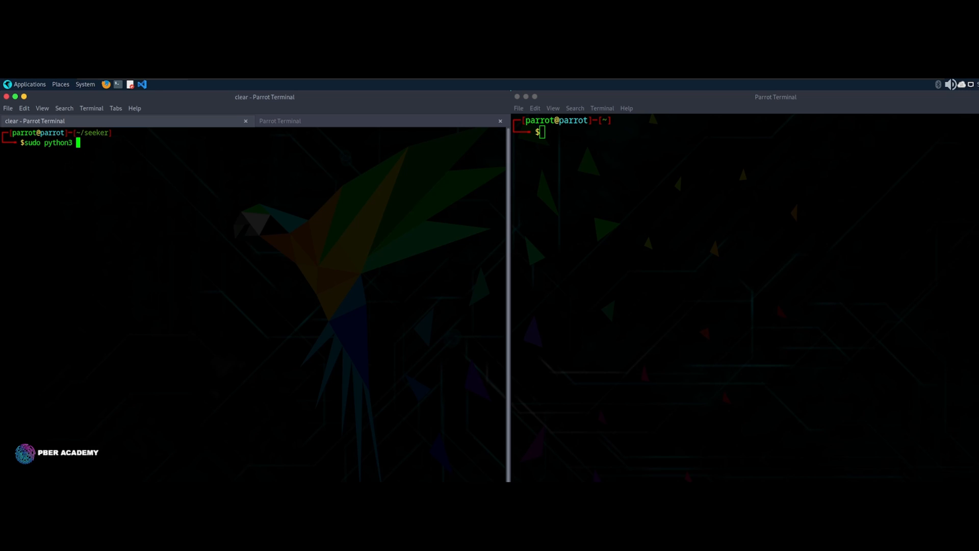
text(seeker.py)
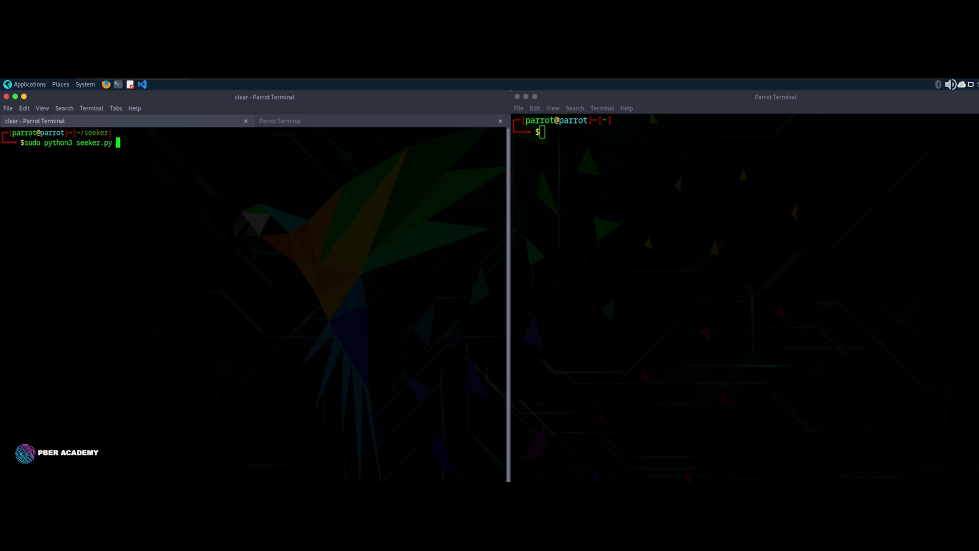
key(Return)
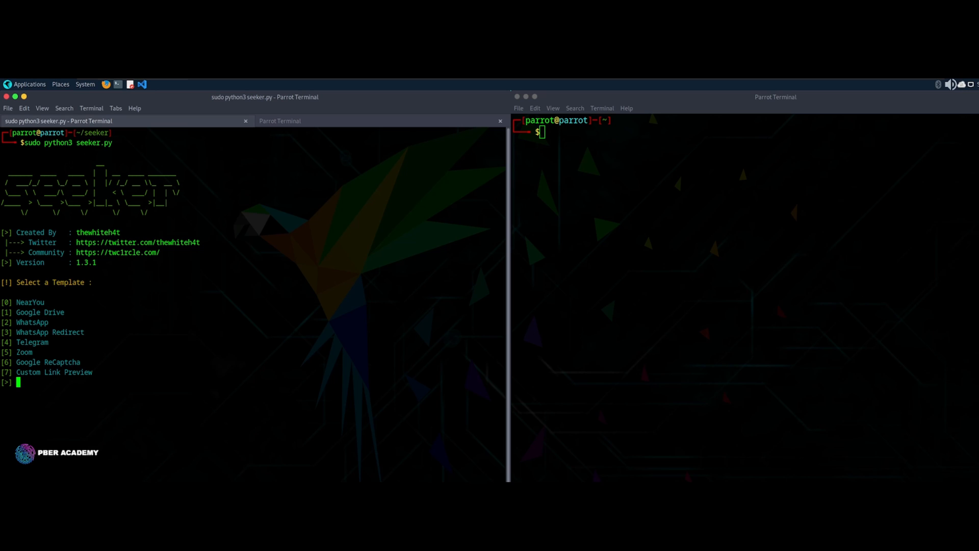
text(5)
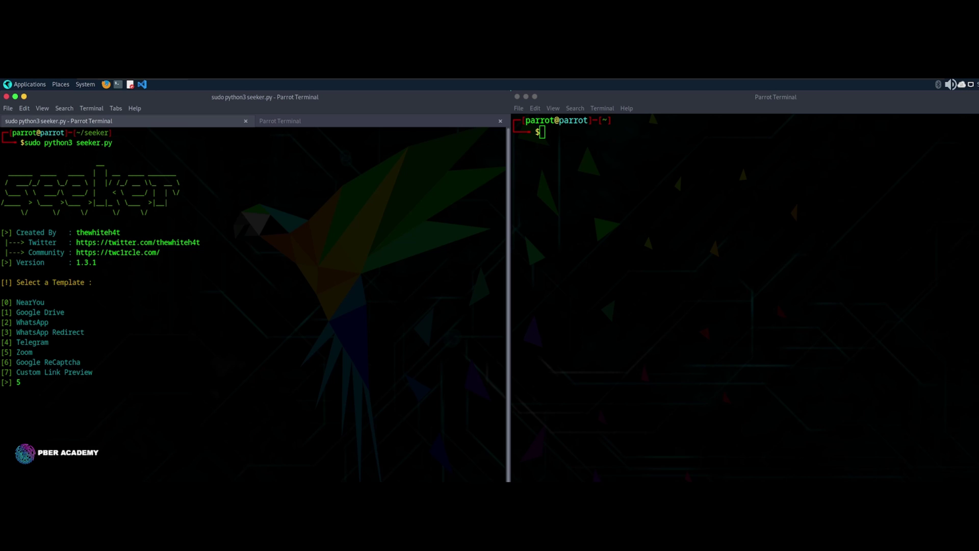
key(Return)
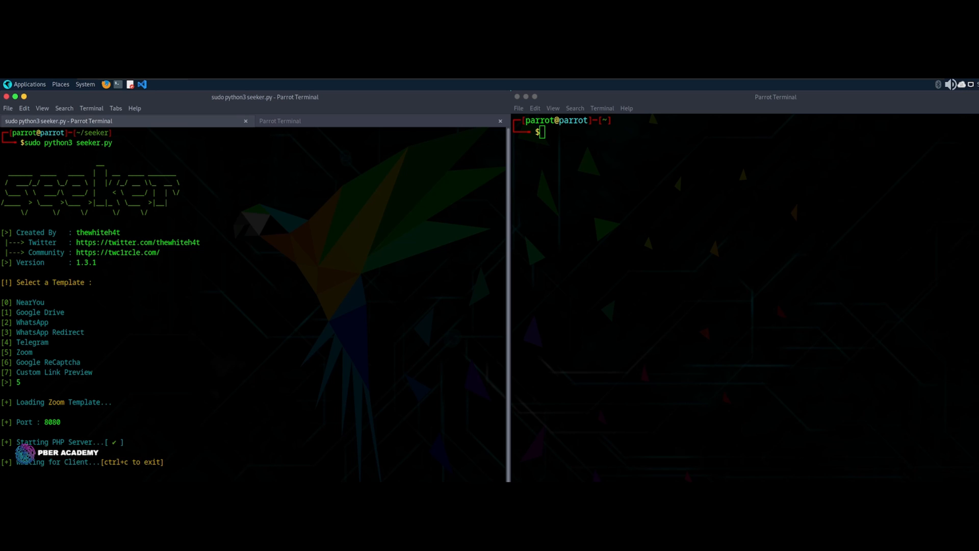
mouse_move(218, 93)
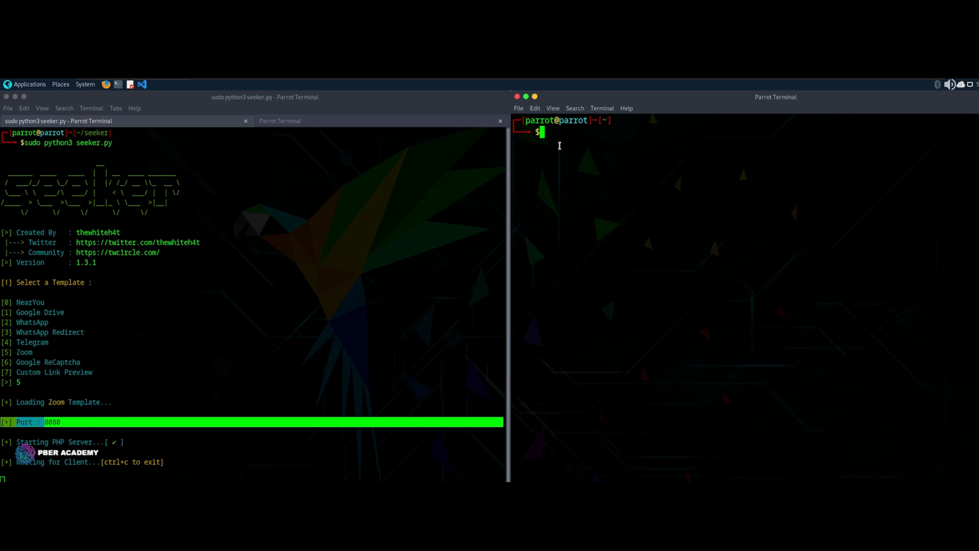
Enter ngrok http 8080 to tunnel a public URL to the local server
text(ngrok)
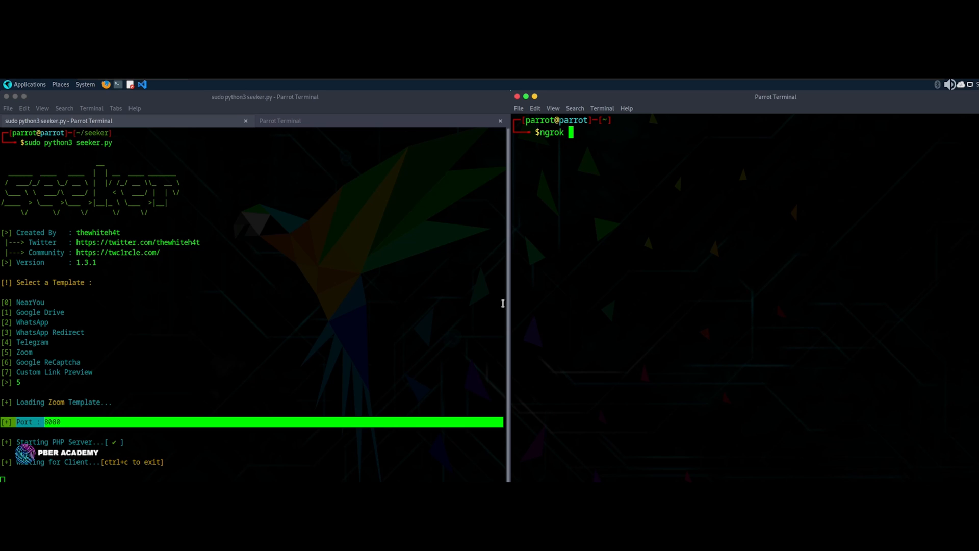
text(http)
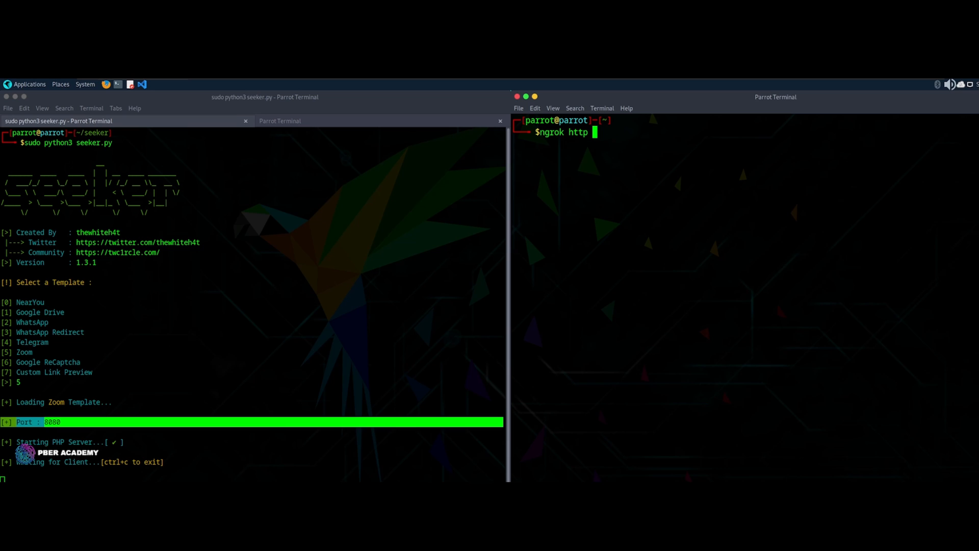
text(8080)
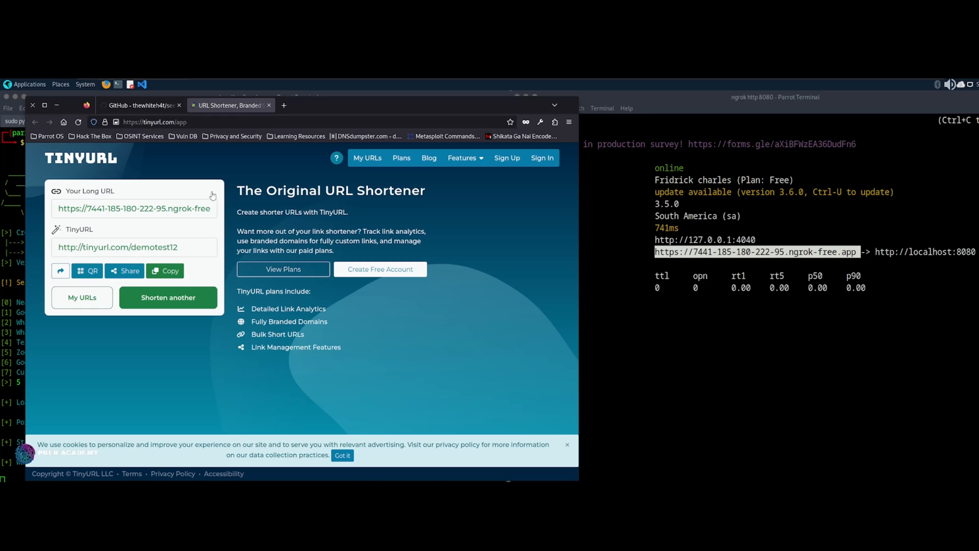
mouse_move(196, 182)
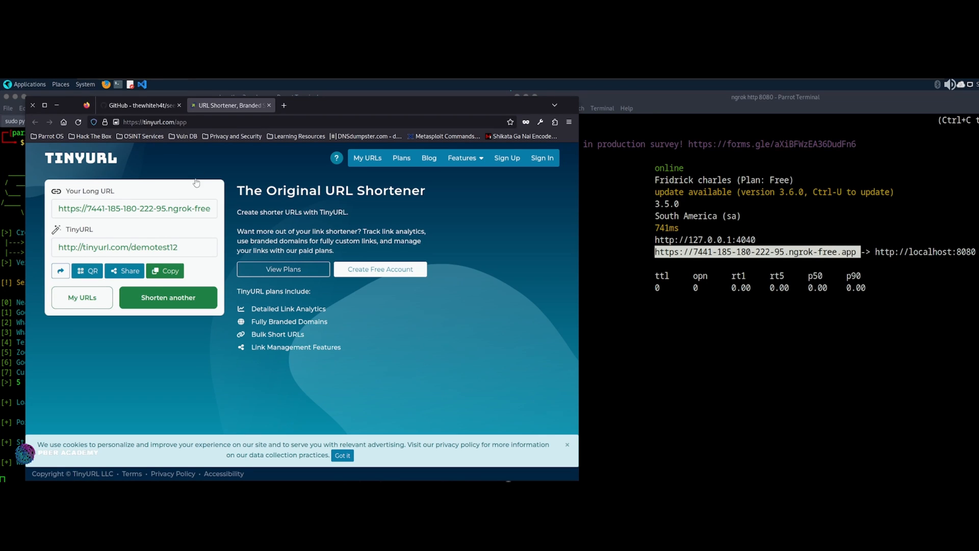
mouse_move(852, 259)
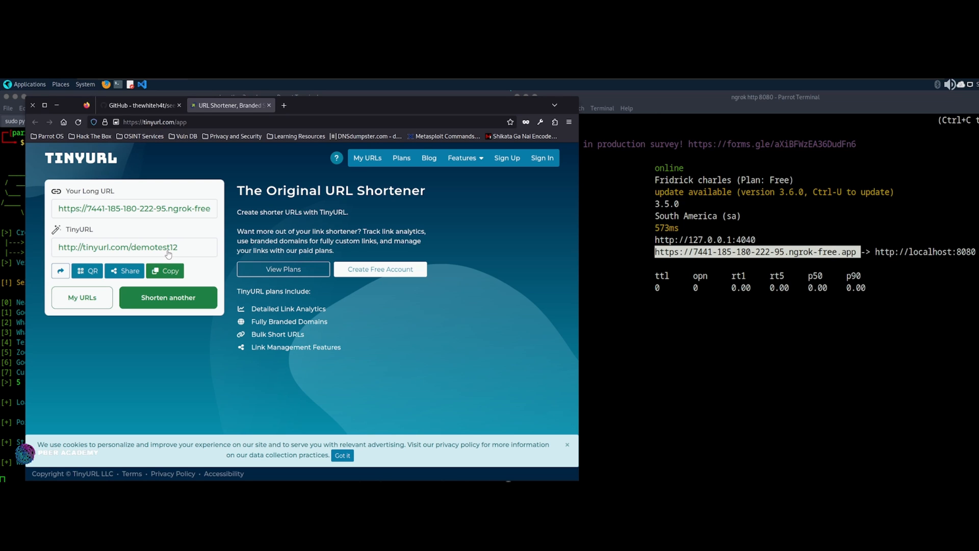
mouse_move(120, 215)
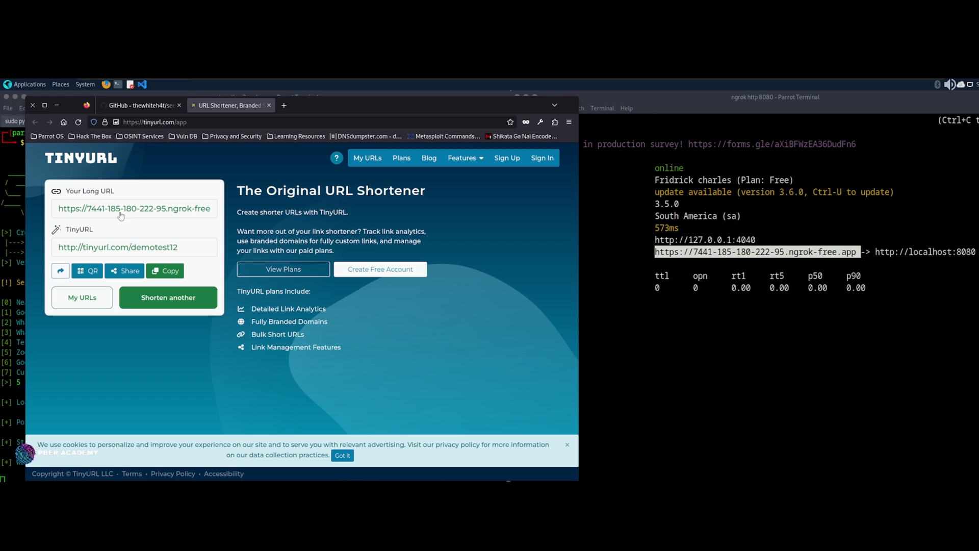
mouse_move(174, 216)
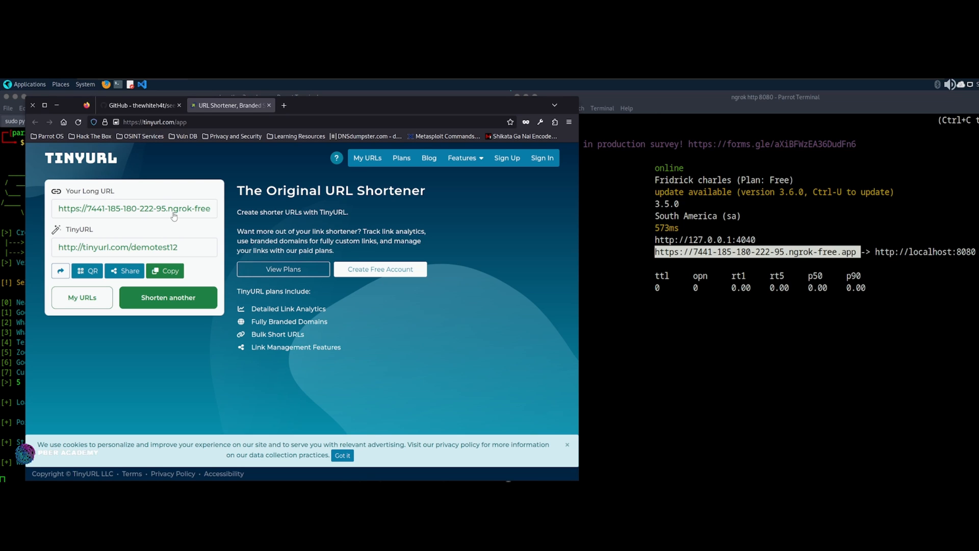
mouse_move(182, 240)
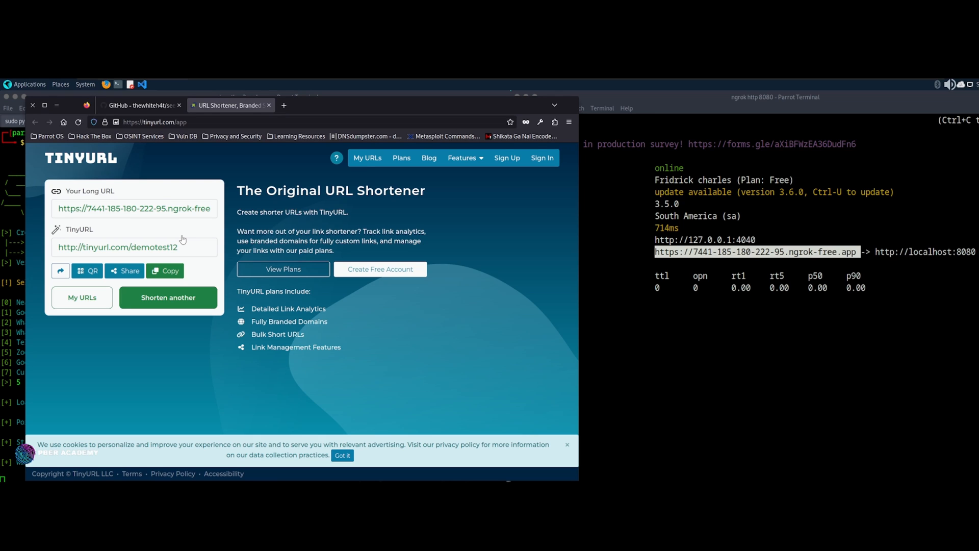
mouse_move(813, 268)
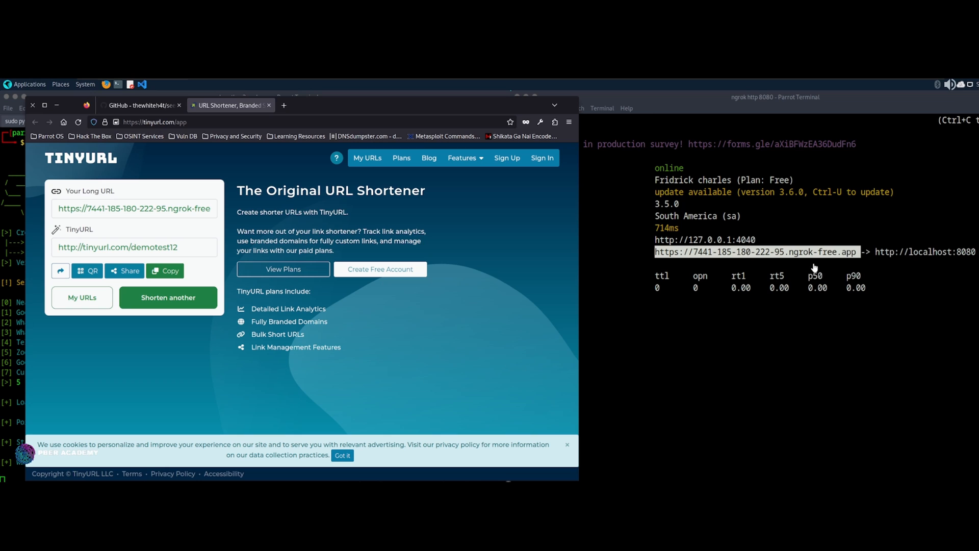
mouse_move(895, 354)
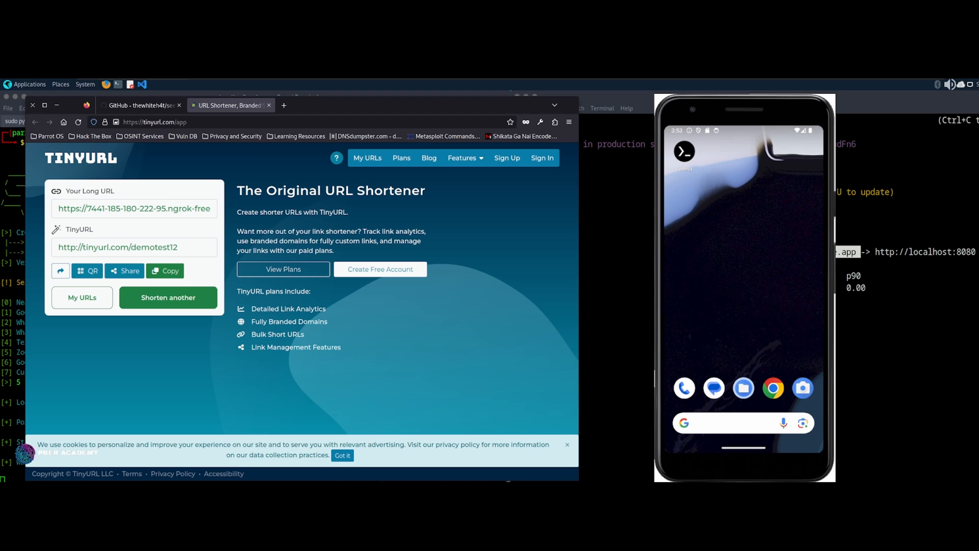
mouse_move(769, 400)
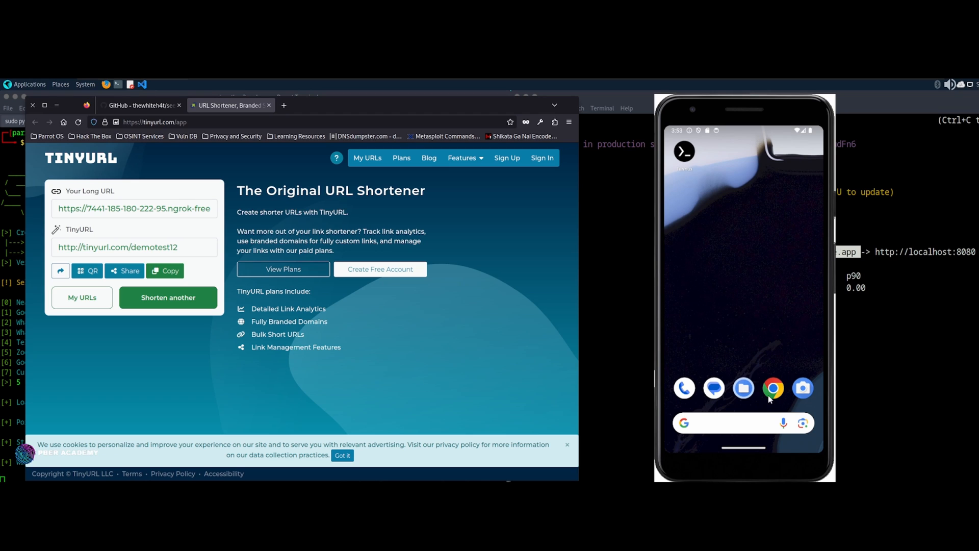
click(772, 387)
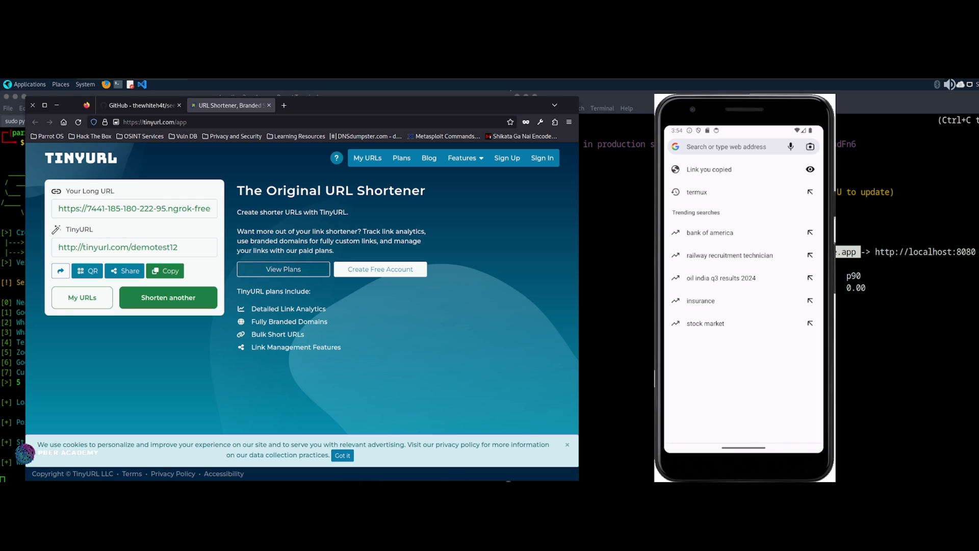
click(724, 145)
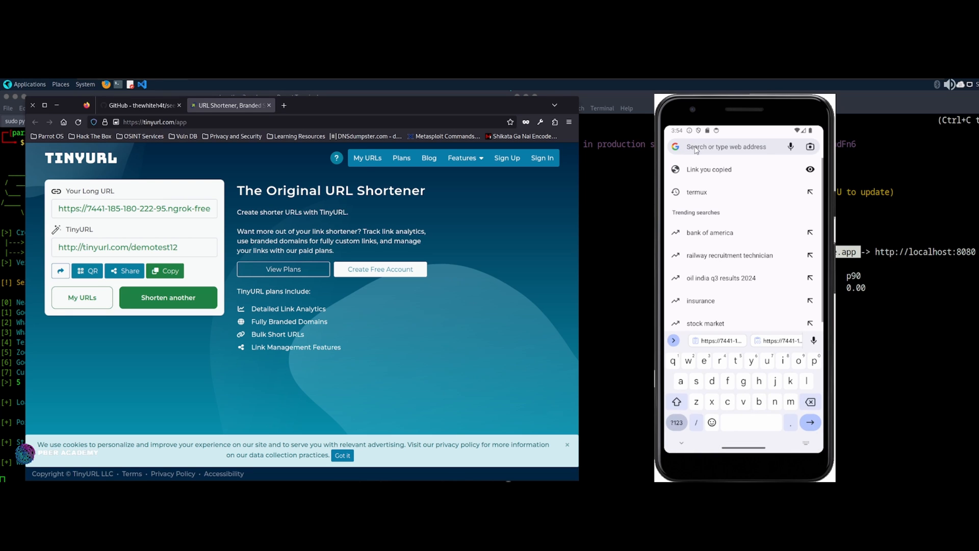
text(http://tinyurl)
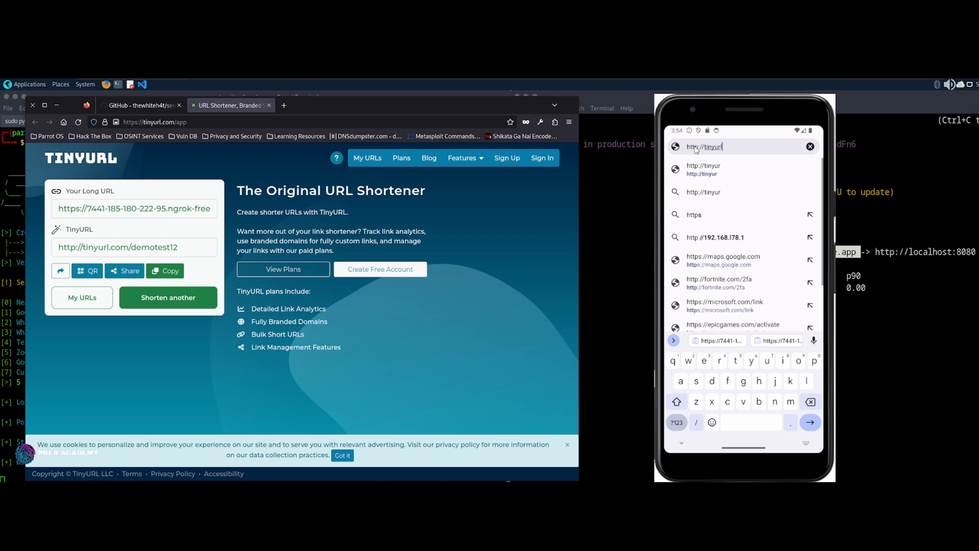
text(com/demo)
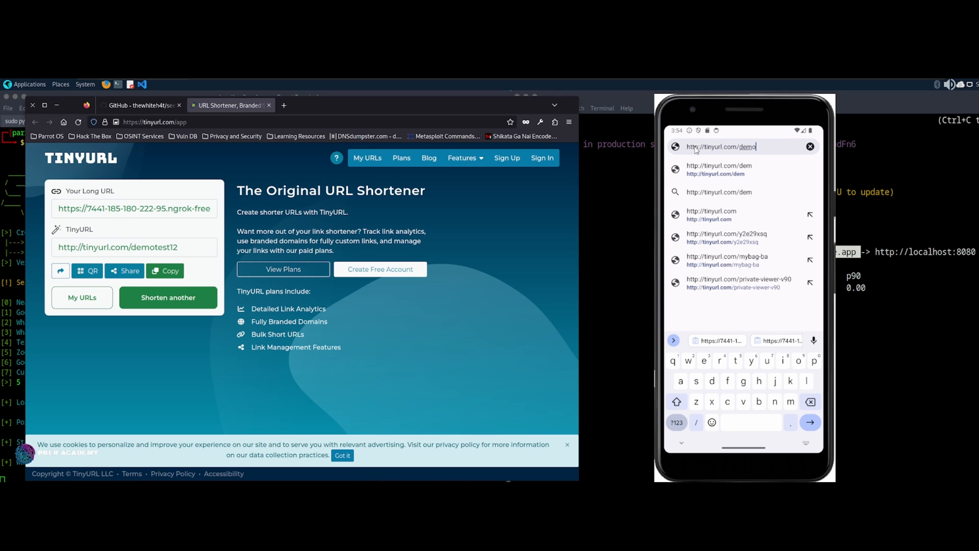
text(test)
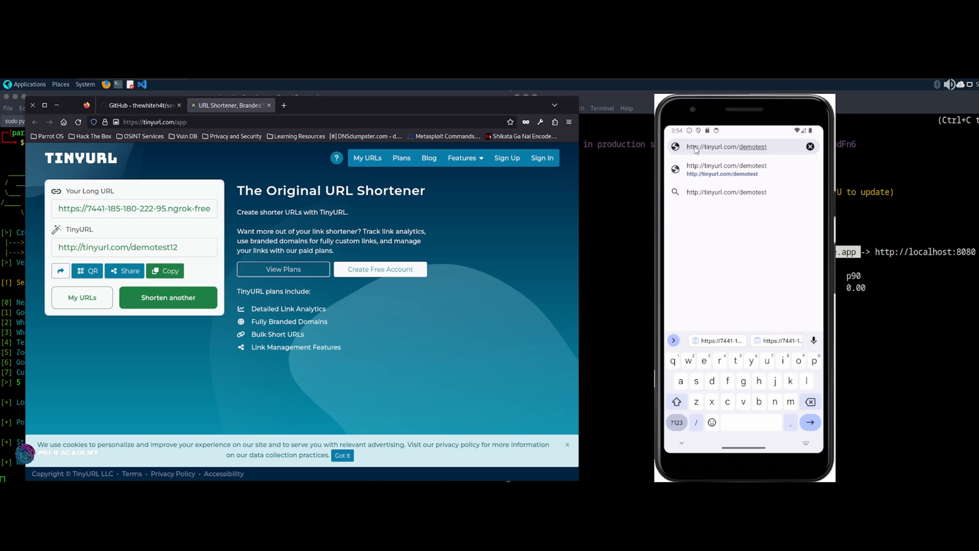
text(12)
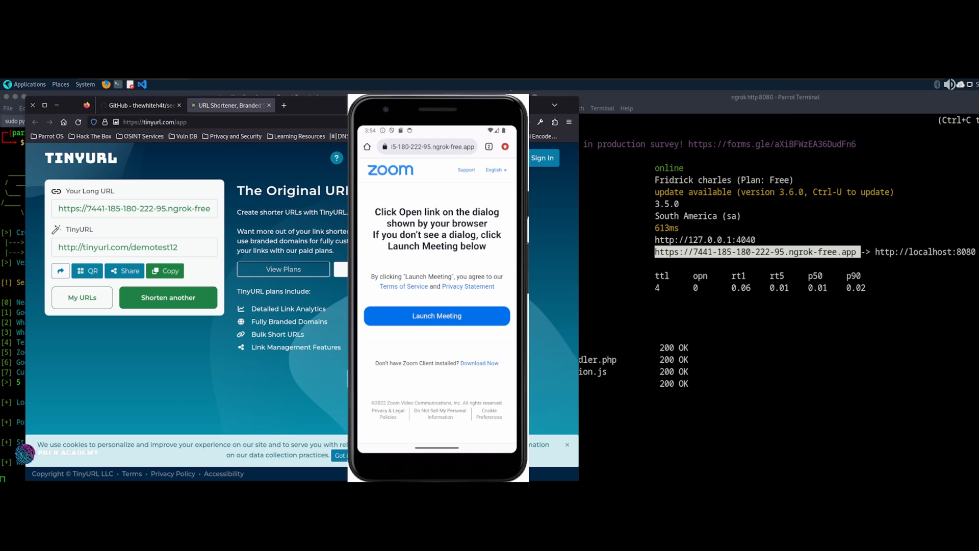
mouse_move(57, 105)
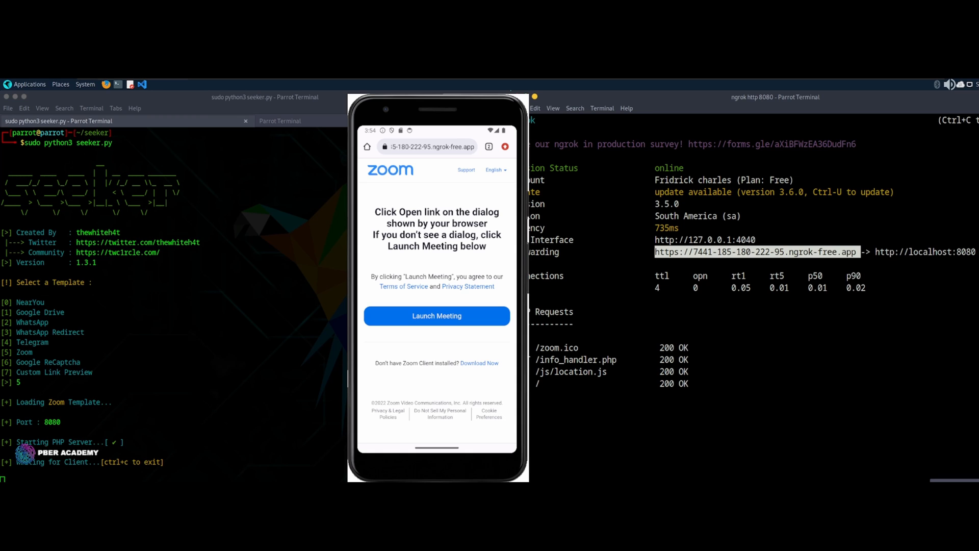
mouse_move(500, 460)
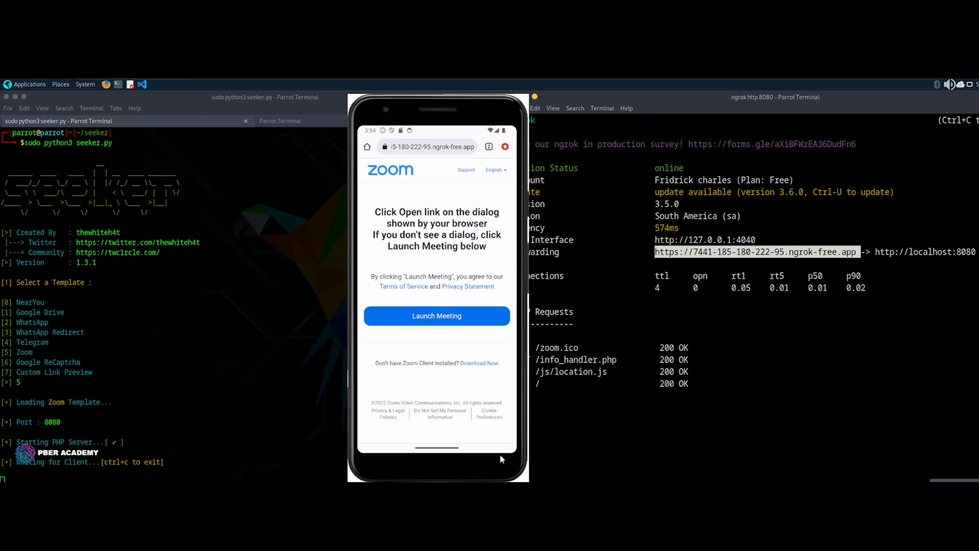
mouse_move(436, 315)
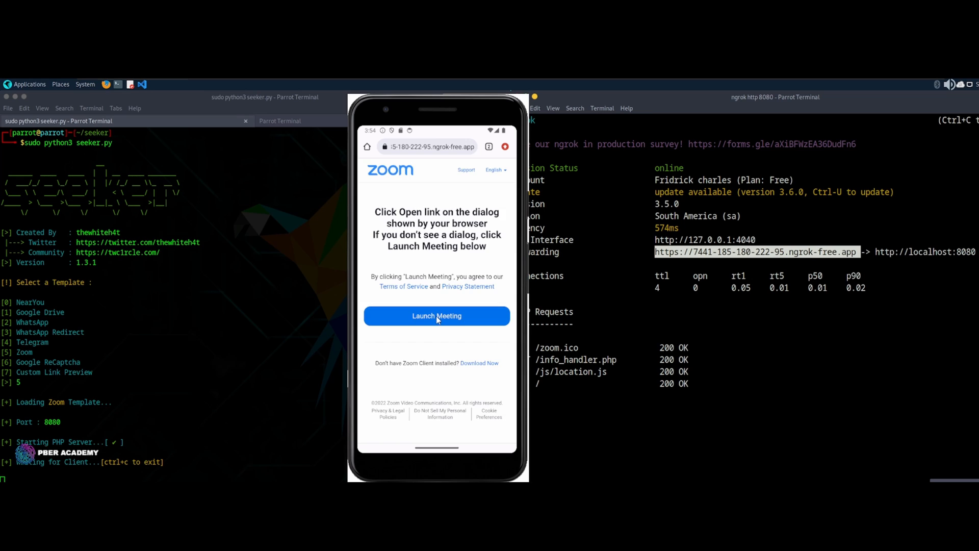
Launch the Zoom meeting on the phishing page, allow location access, and launch again
click(436, 316)
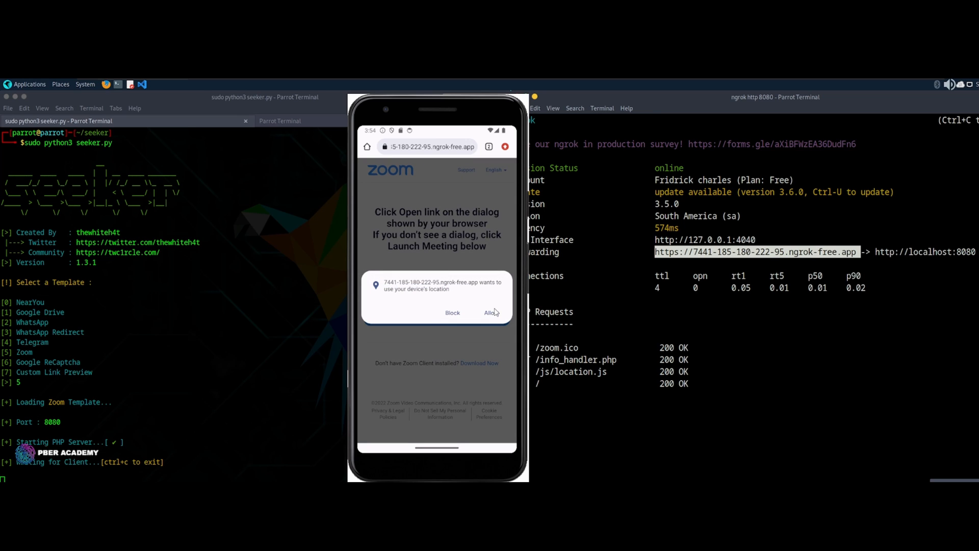
click(493, 312)
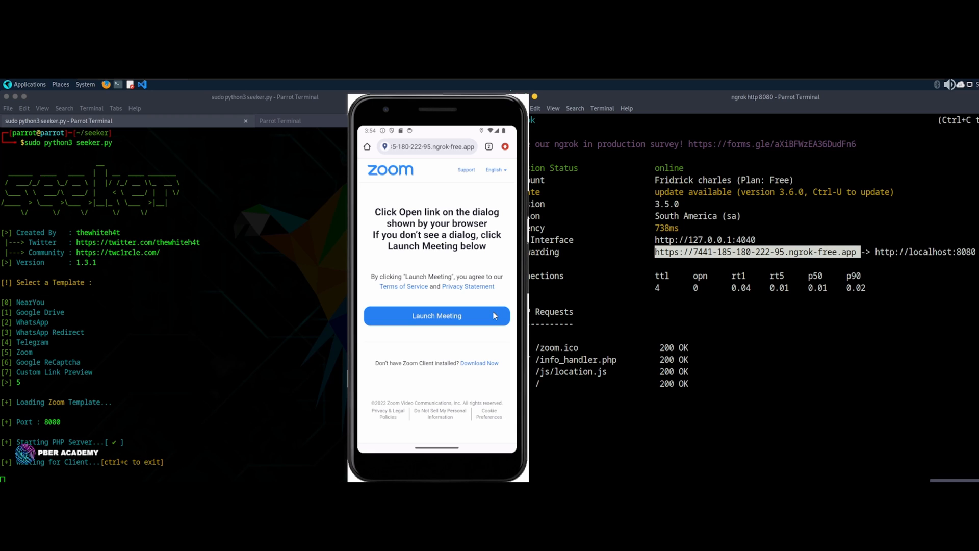
mouse_move(455, 338)
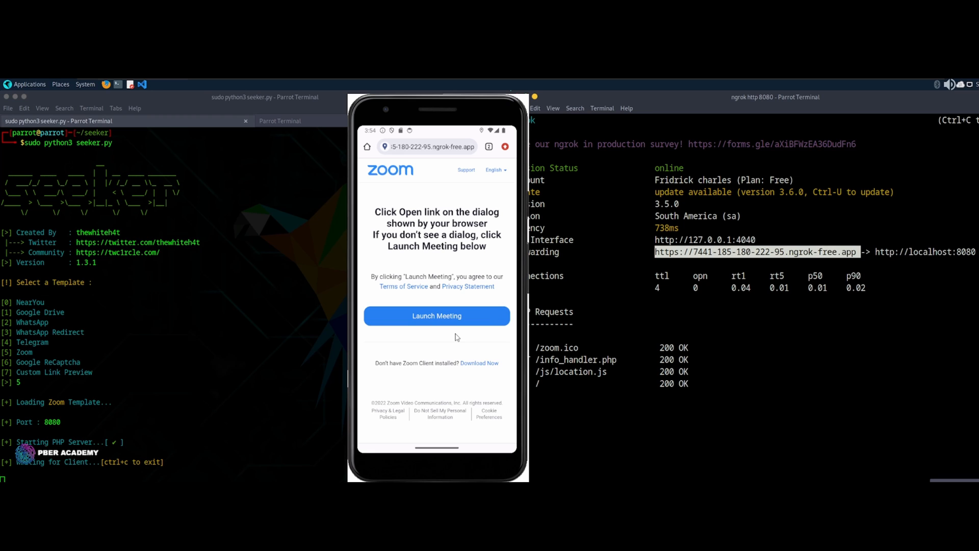
mouse_move(430, 322)
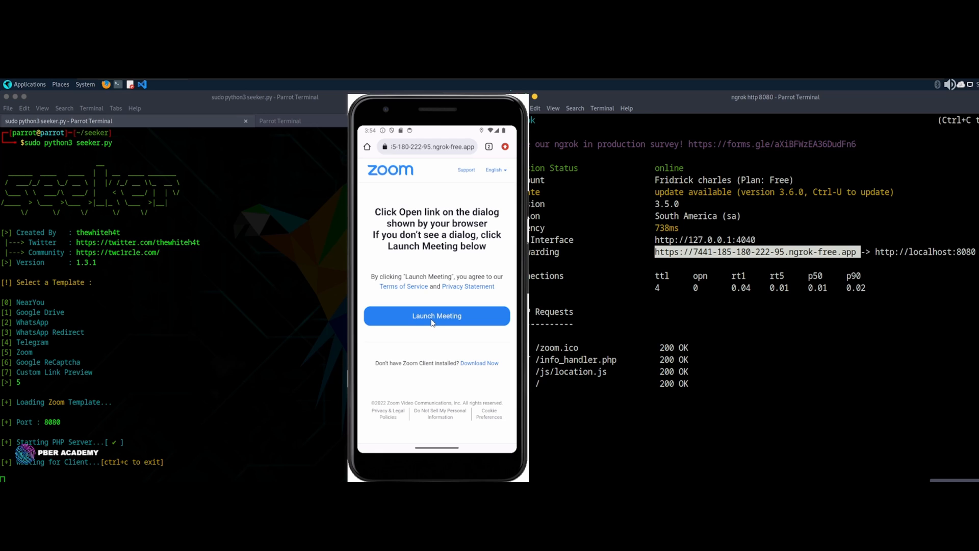
click(436, 315)
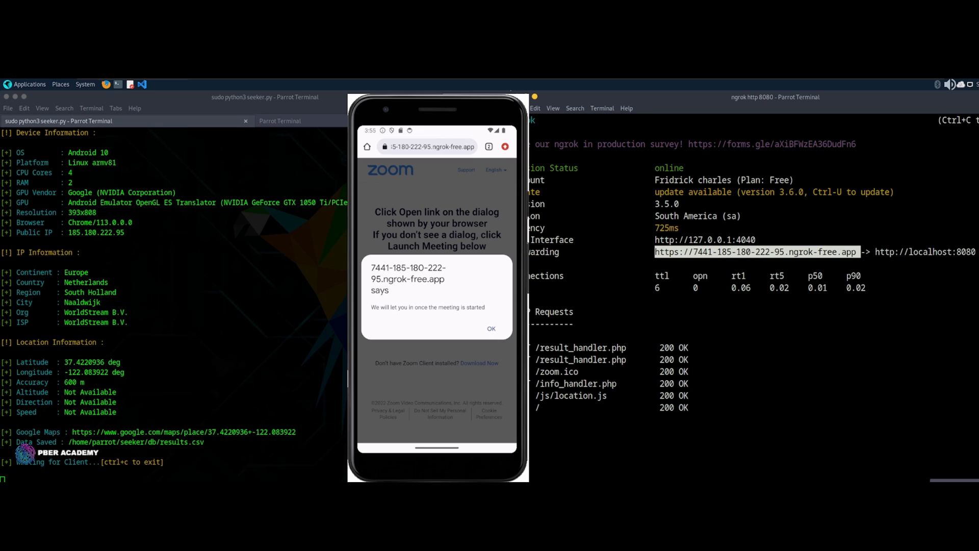
mouse_move(487, 330)
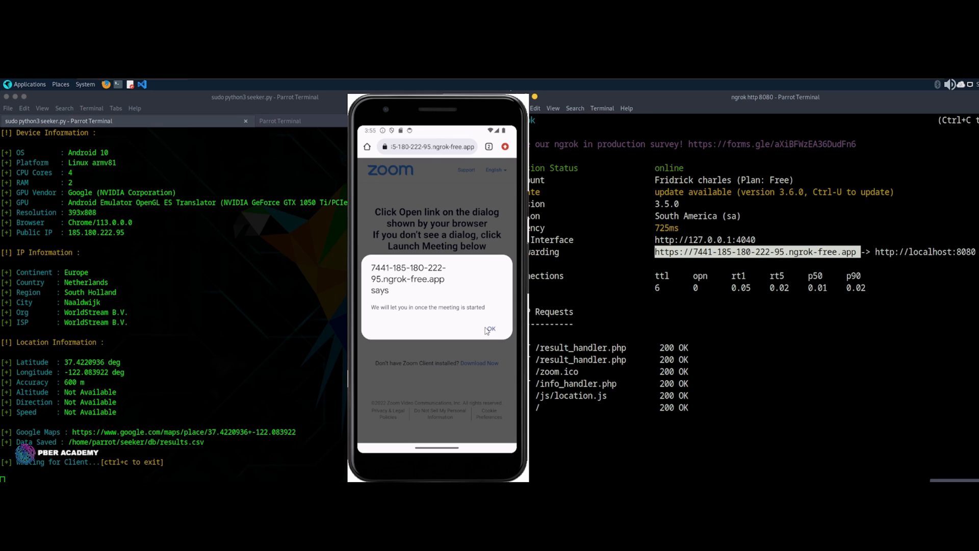
mouse_move(421, 269)
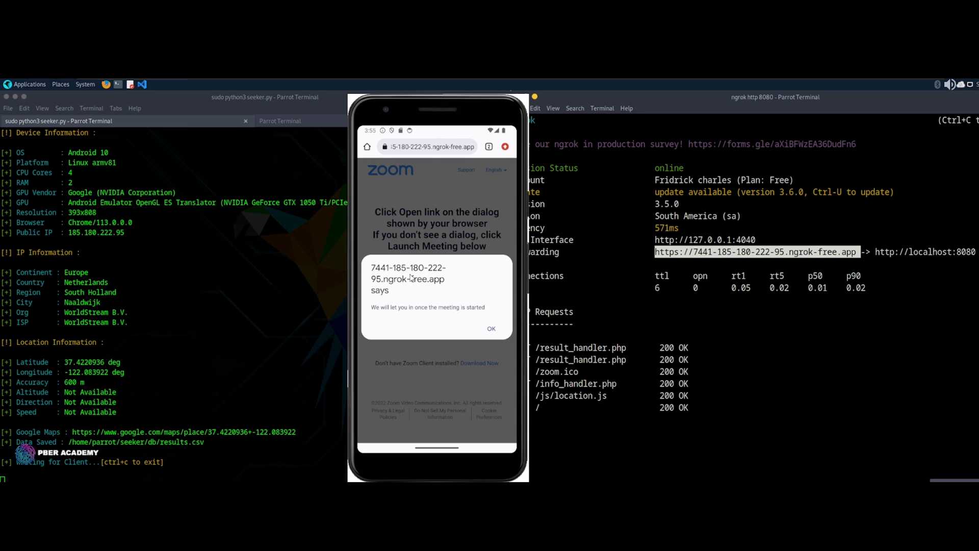
mouse_move(442, 326)
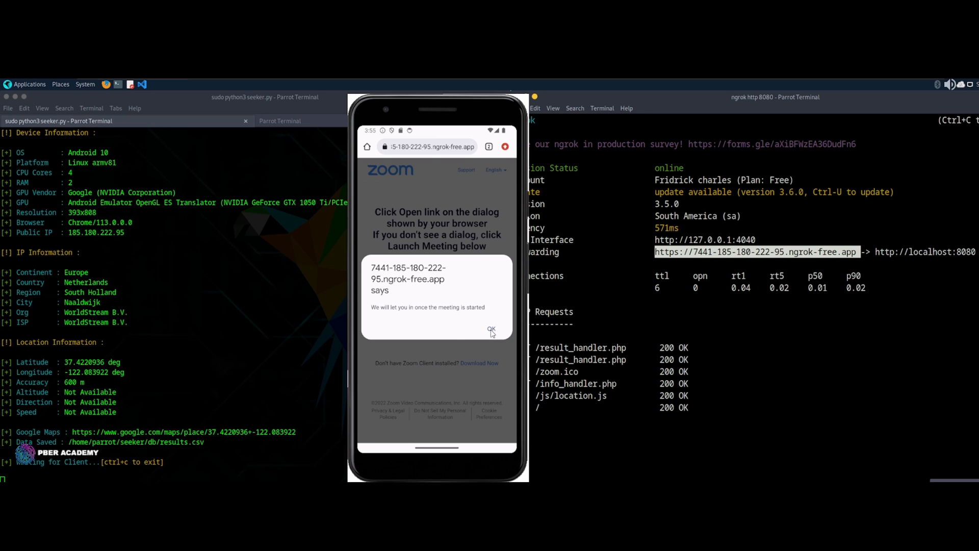
Dismiss the 'we will let you in once the meeting is started' alert with OK
click(490, 330)
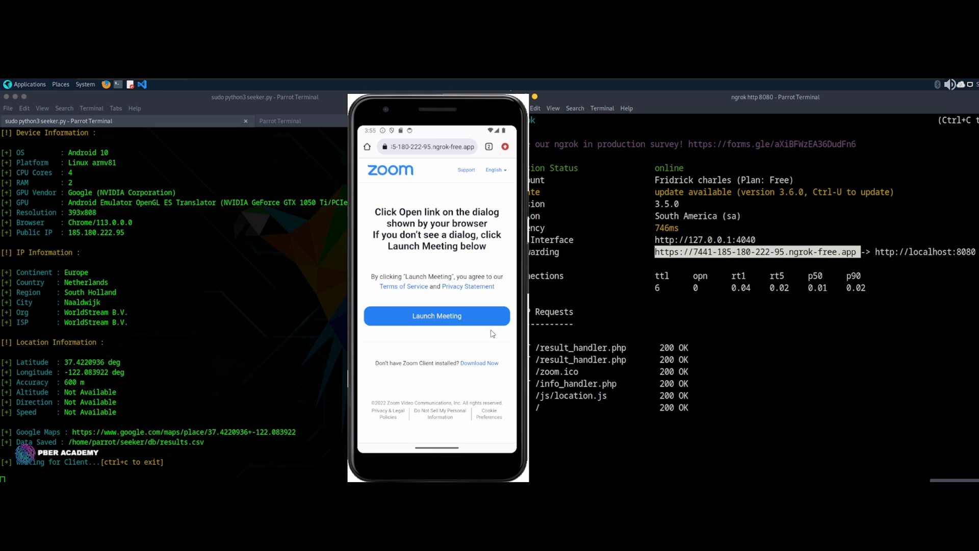
mouse_move(488, 370)
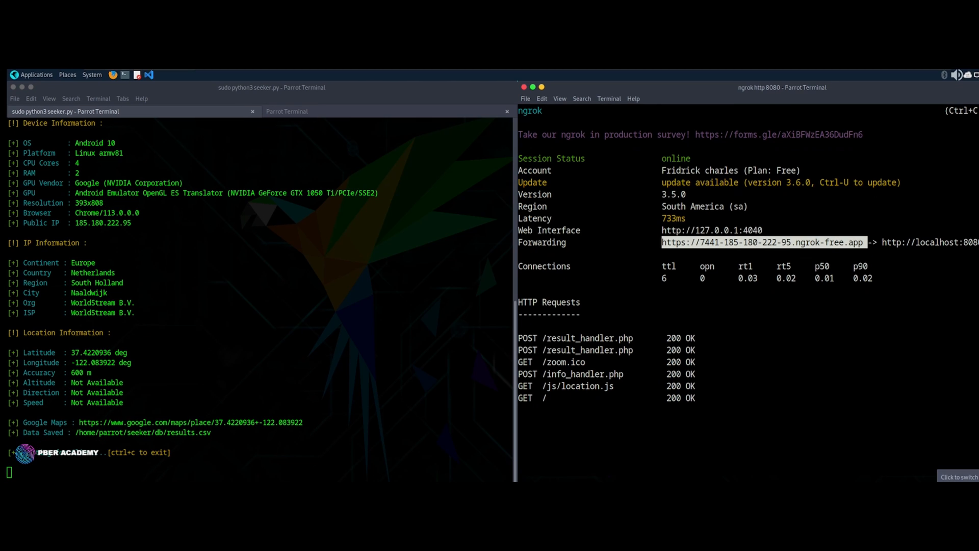
mouse_move(706, 404)
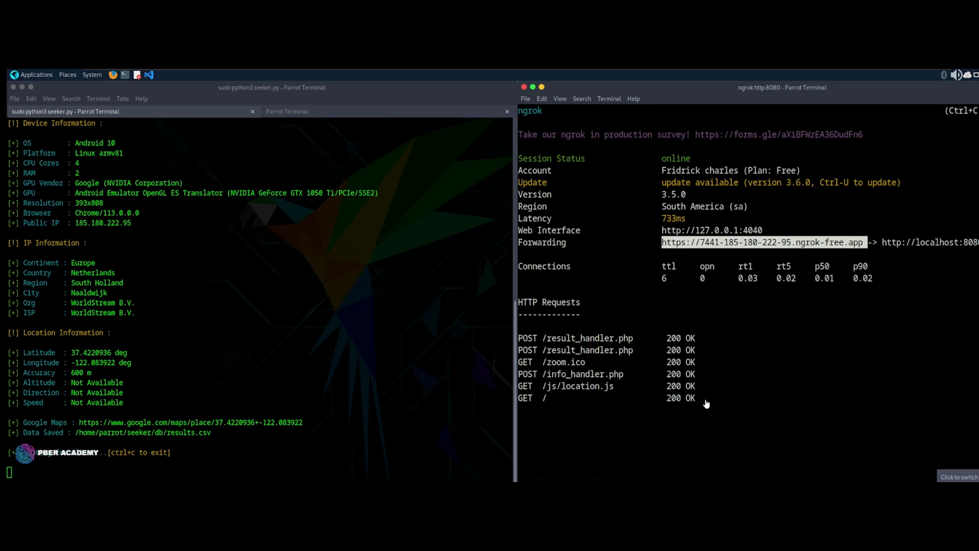
mouse_move(791, 253)
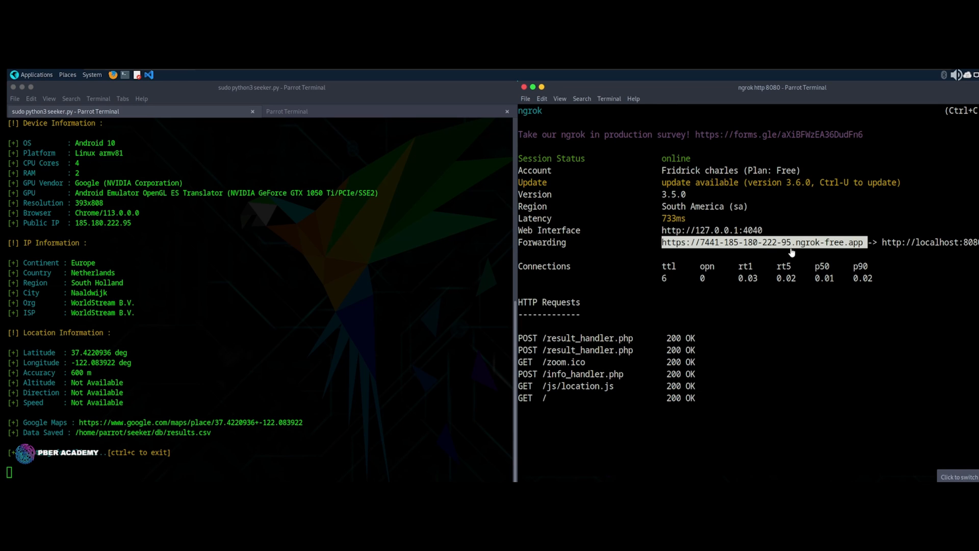
mouse_move(173, 312)
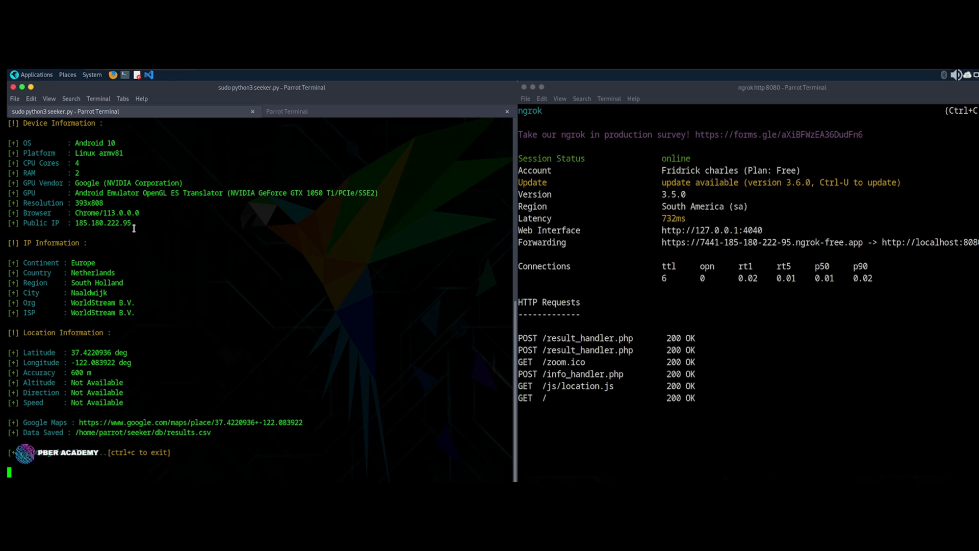
mouse_move(168, 332)
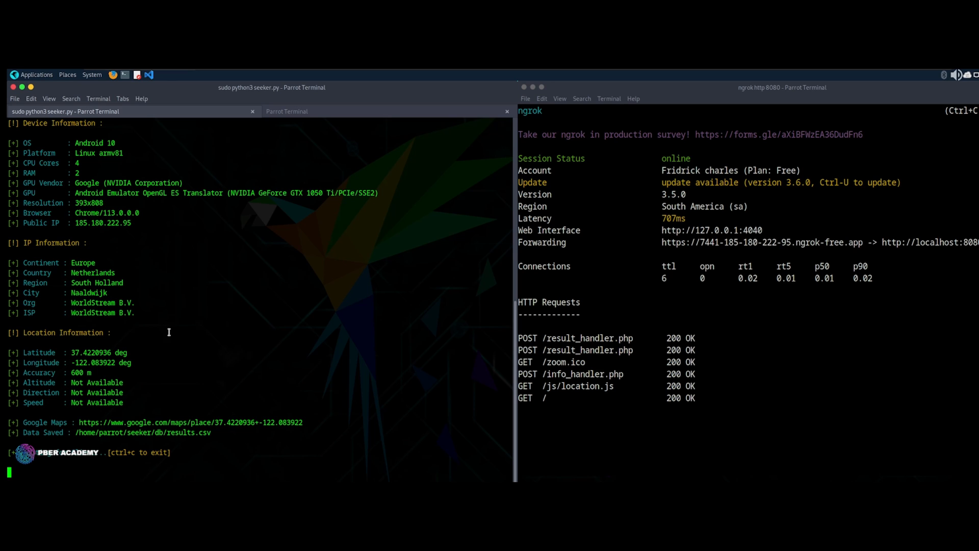
mouse_move(306, 422)
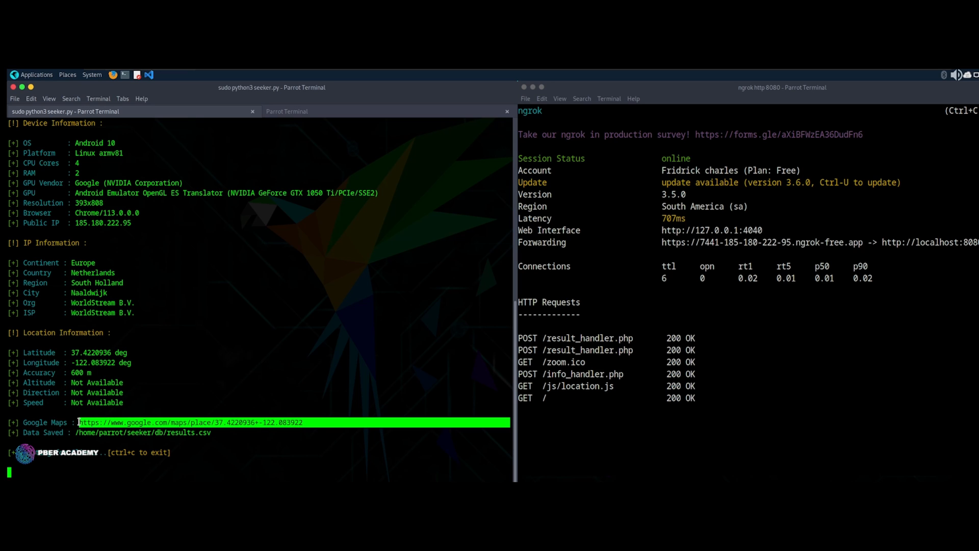
Bring up options on the captured Google Maps link in Seeker's output to open it in Firefox
right_click(187, 422)
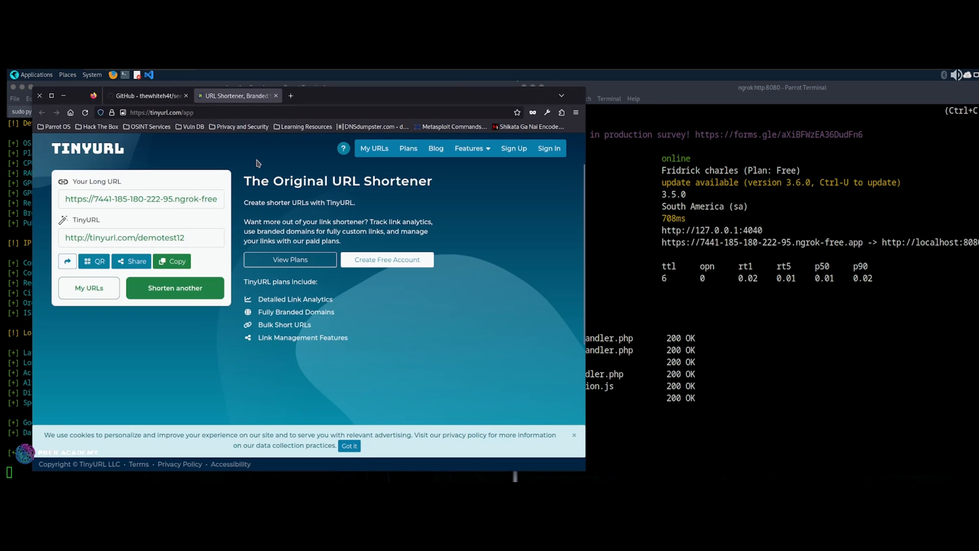
Load the victim's Google Maps link and accept Google's cookie consent via 'Alles accepteren'
click(290, 96)
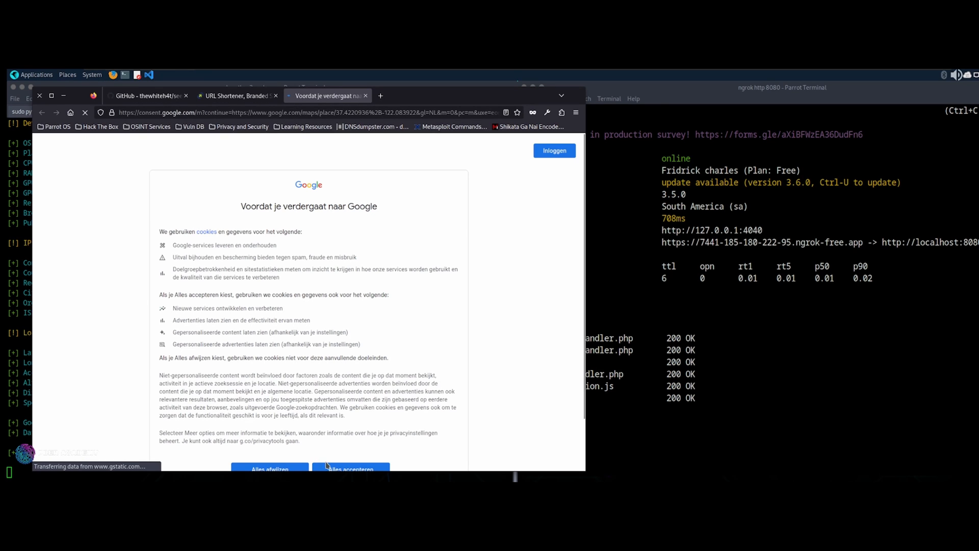
click(350, 469)
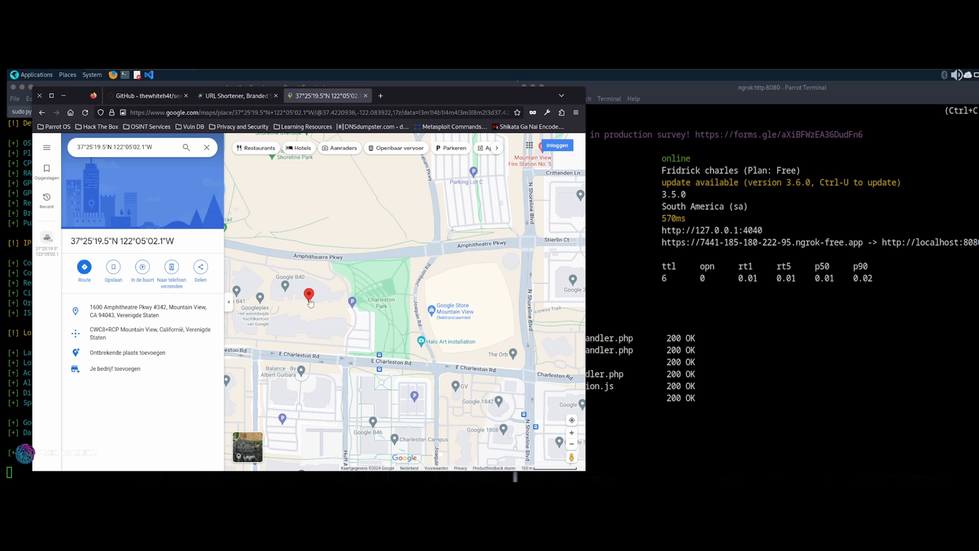
mouse_move(382, 309)
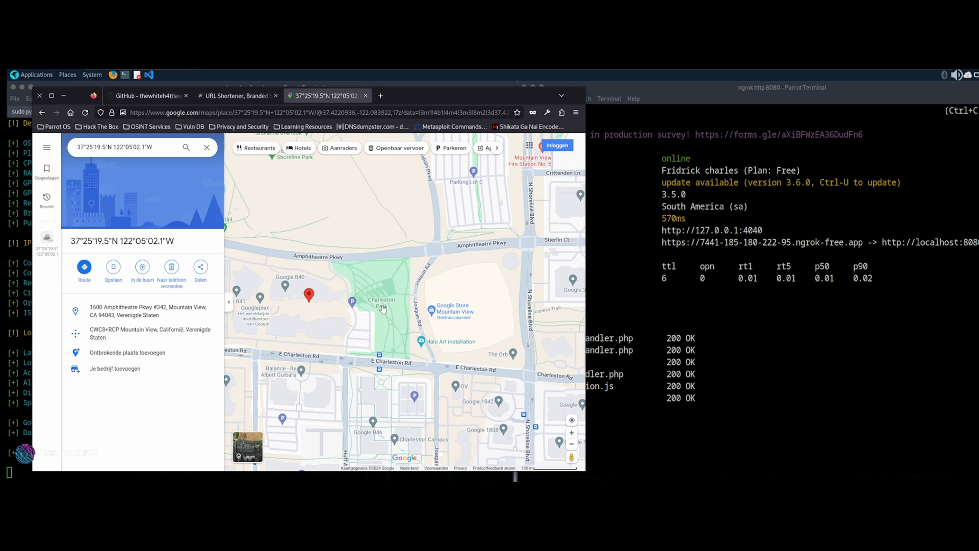